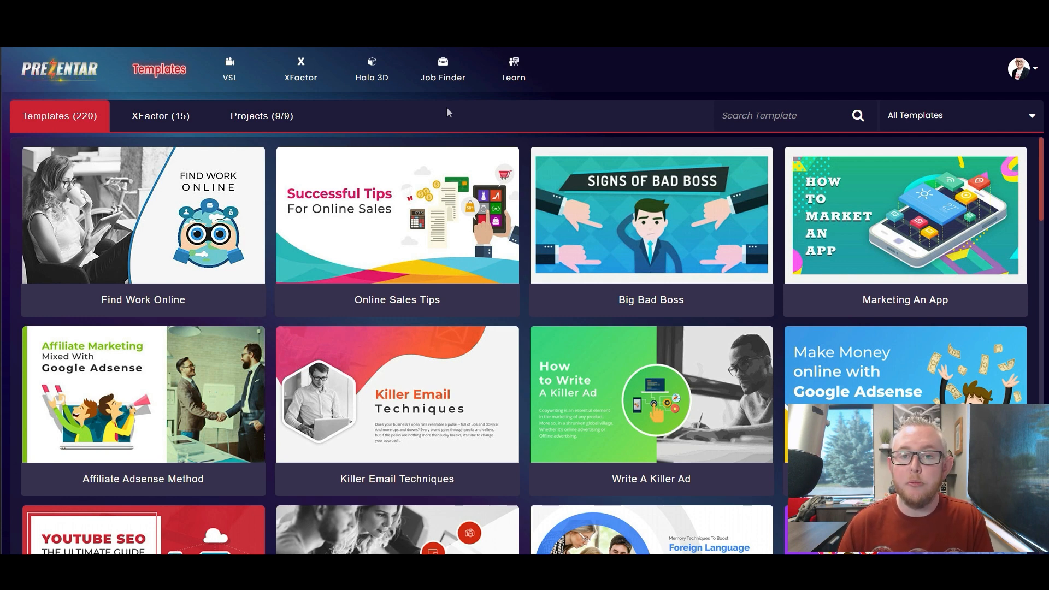
pyautogui.moveTo(372, 71)
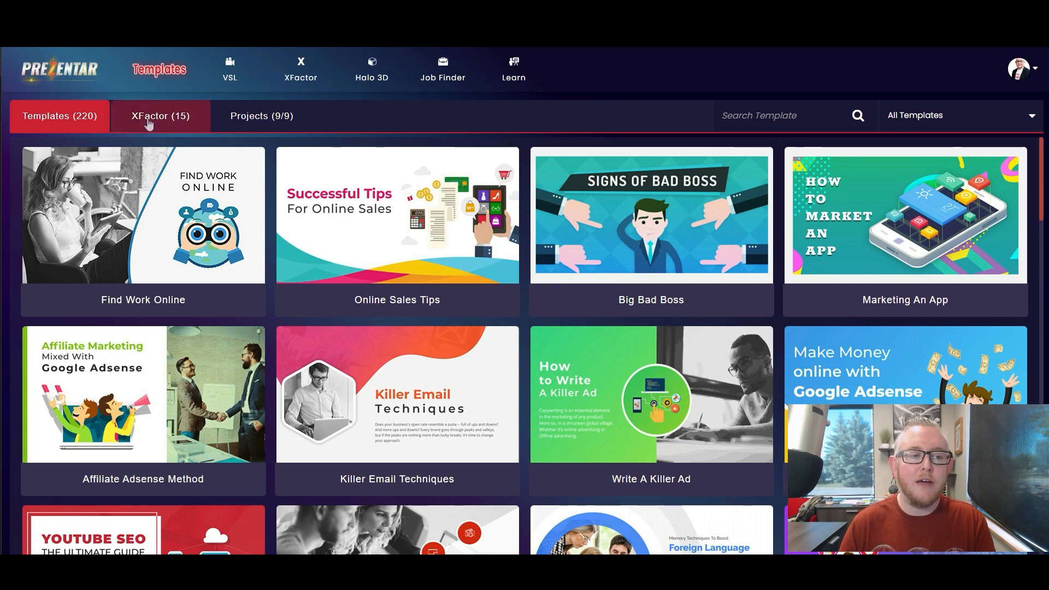
# Look at the XFactor template collection, then scroll through the full collection.
pyautogui.click(159, 116)
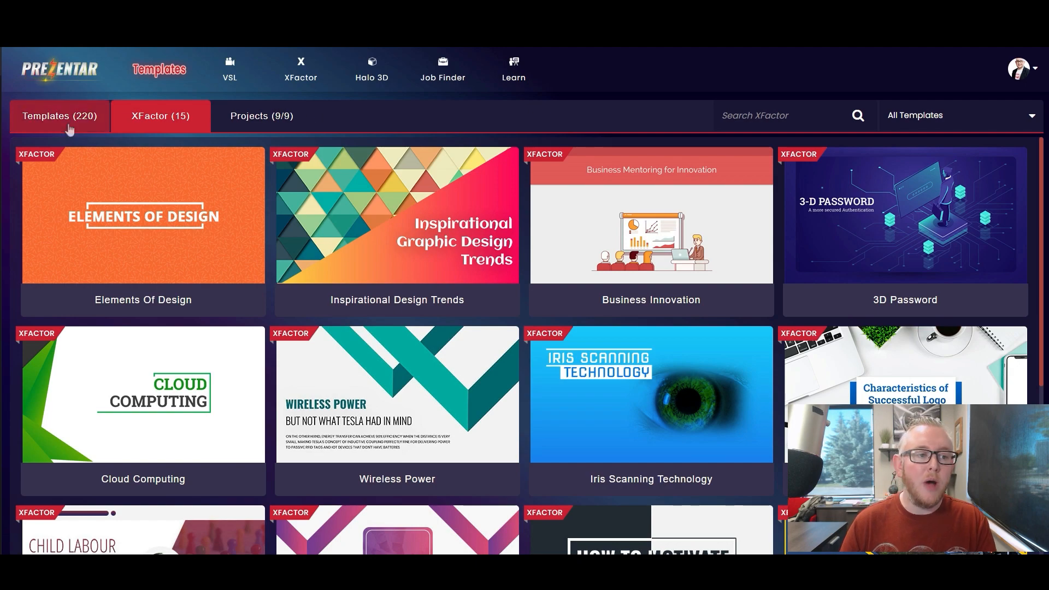
pyautogui.click(59, 115)
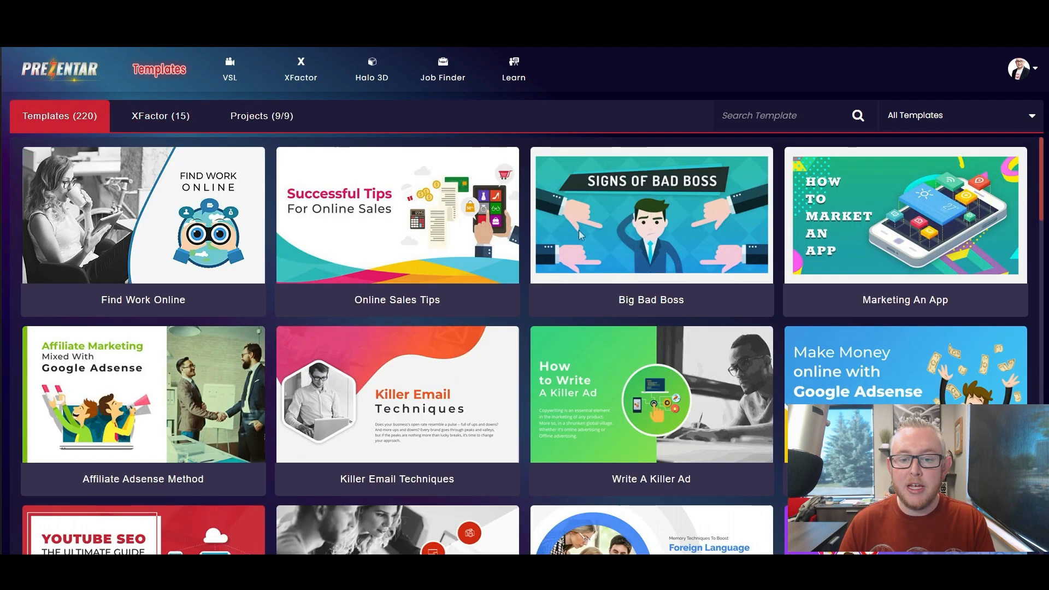
pyautogui.scroll(-3)
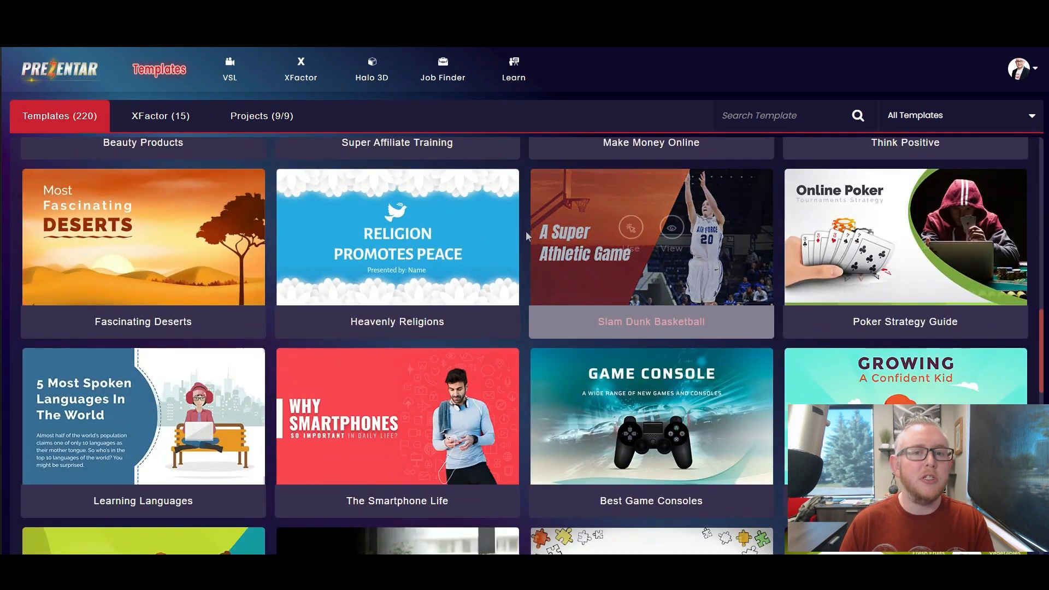
pyautogui.scroll(-3)
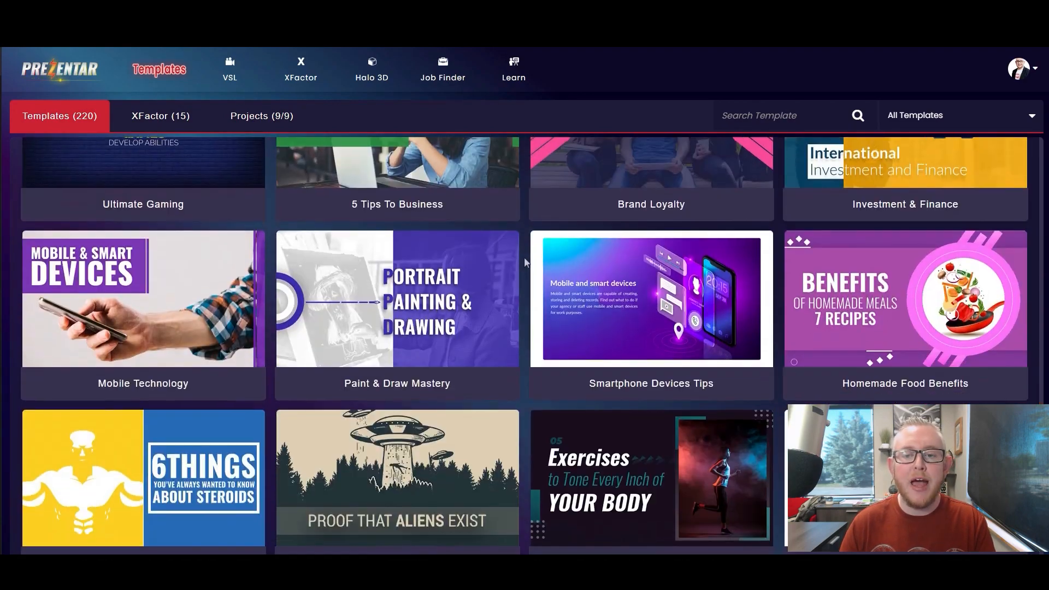
pyautogui.scroll(-3)
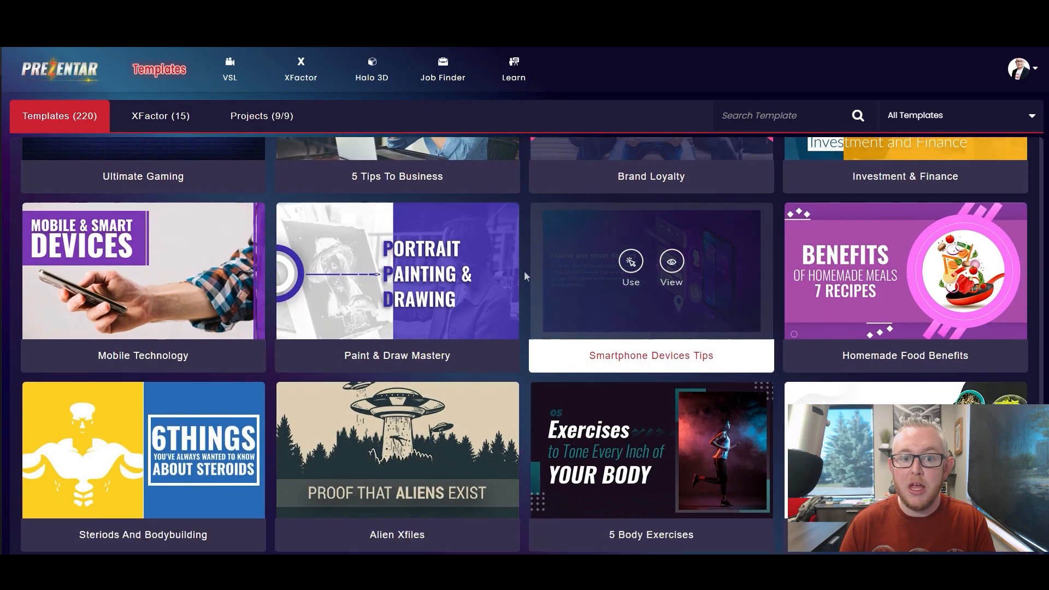
pyautogui.scroll(-3)
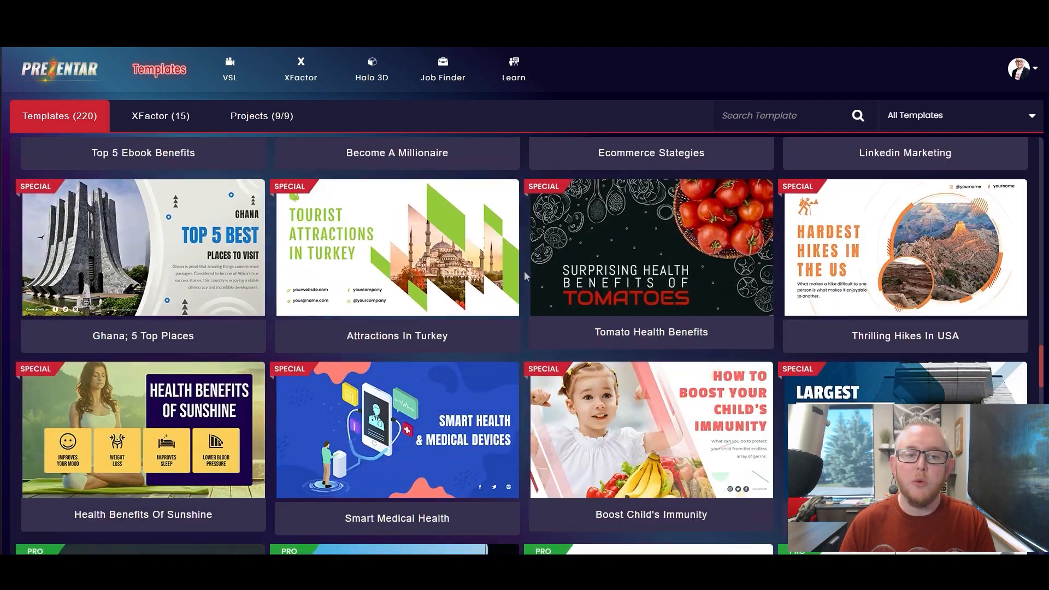
pyautogui.scroll(-3)
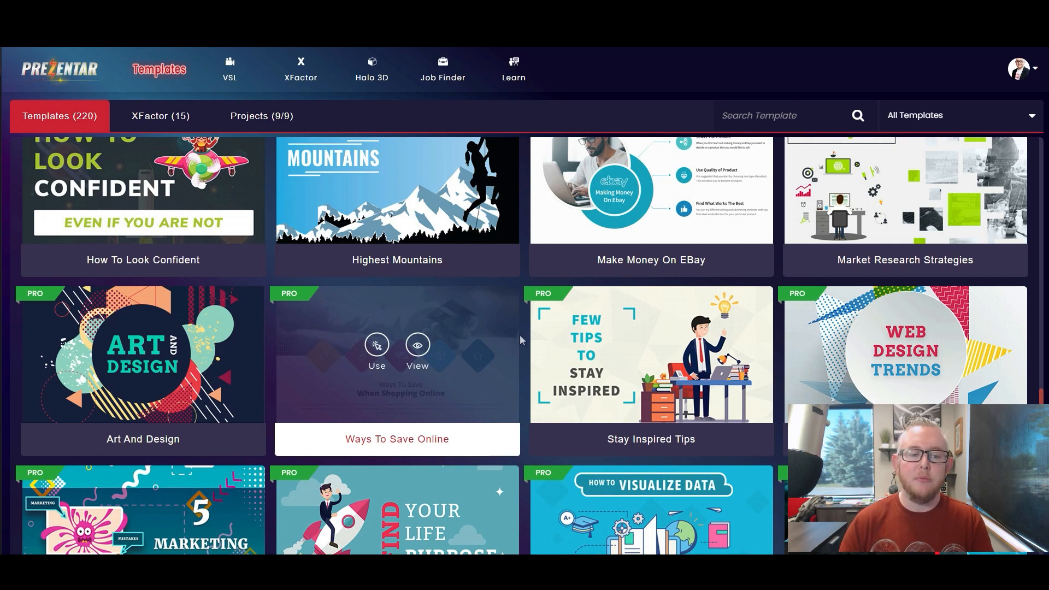
pyautogui.scroll(-3)
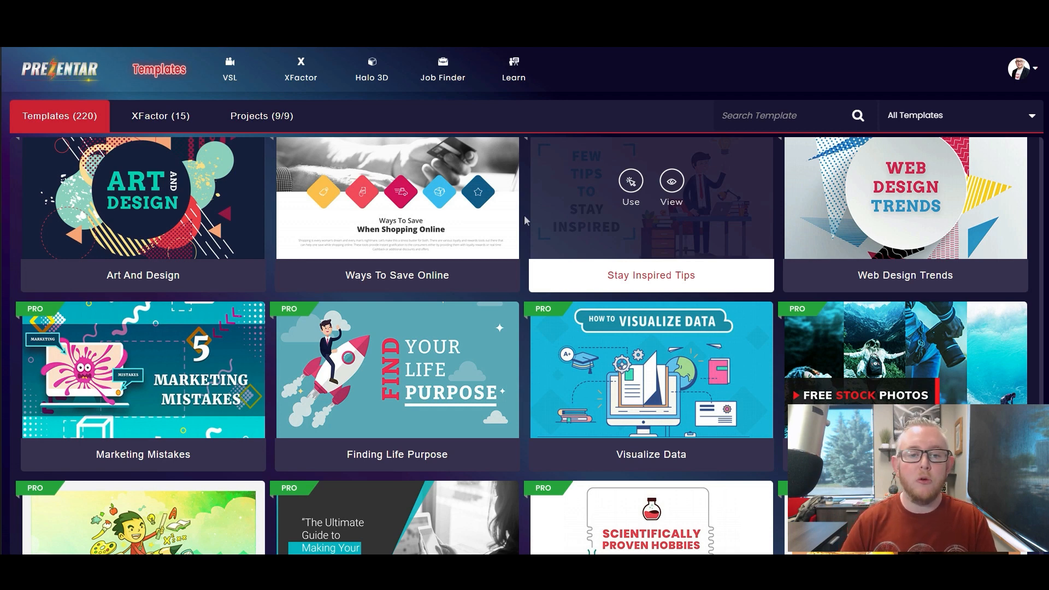
pyautogui.moveTo(525, 219)
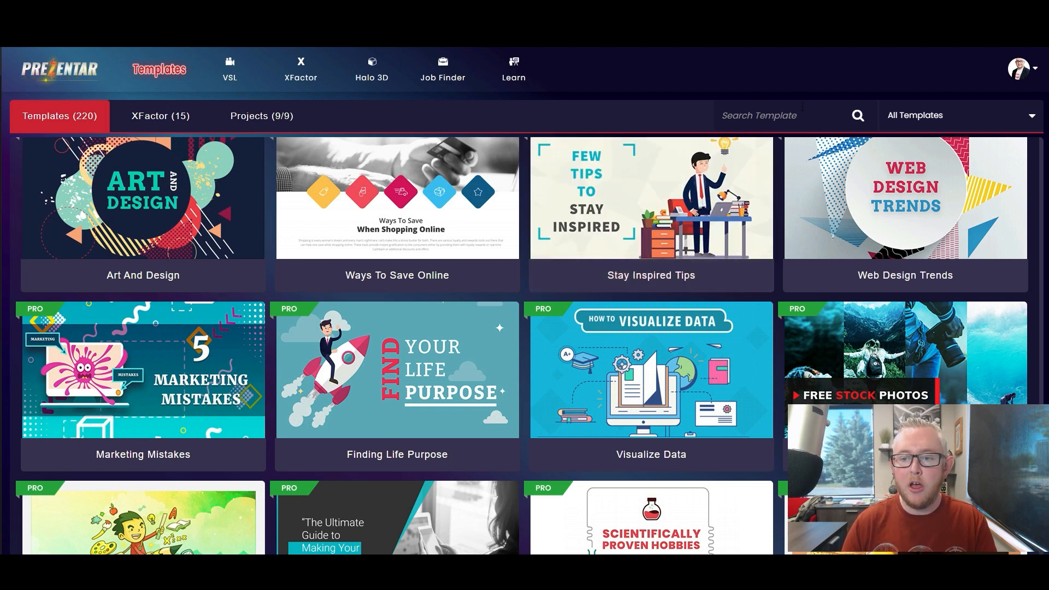
# Search templates for 'health' and browse the results, then search 'sales'.
pyautogui.write('health')
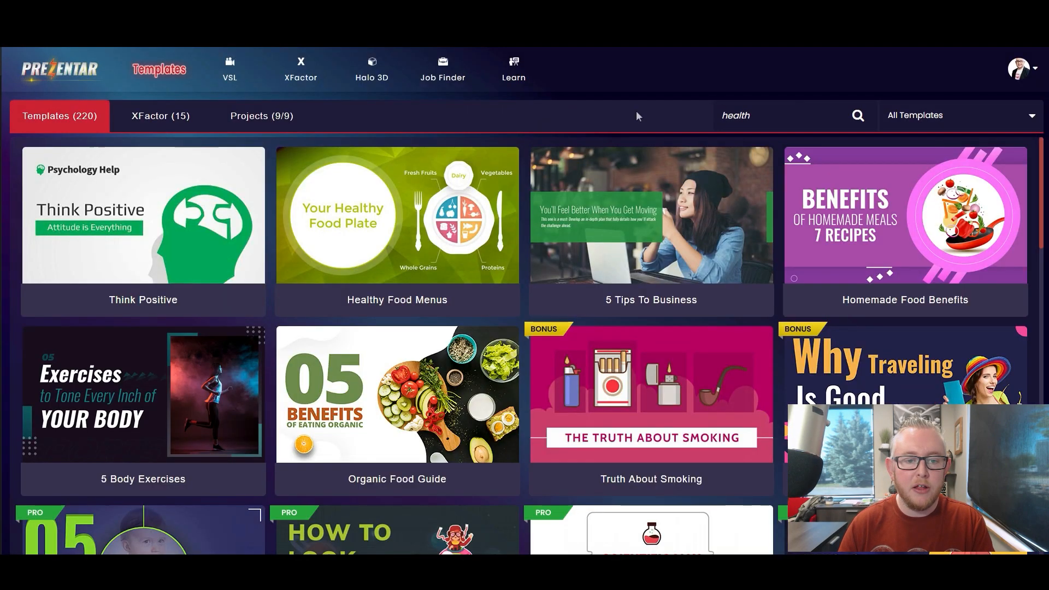
pyautogui.scroll(-3)
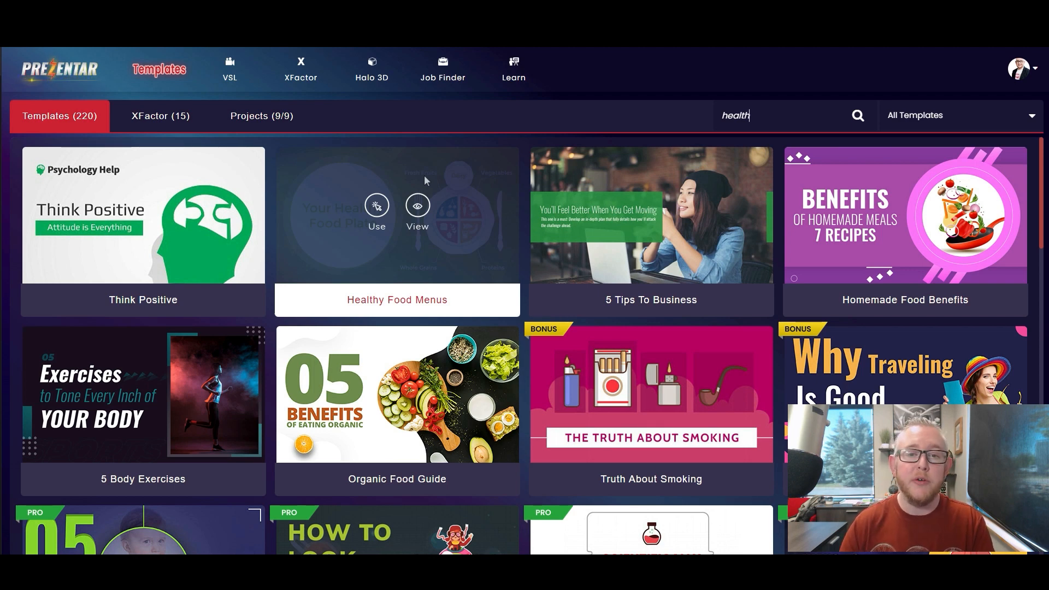
pyautogui.moveTo(539, 136)
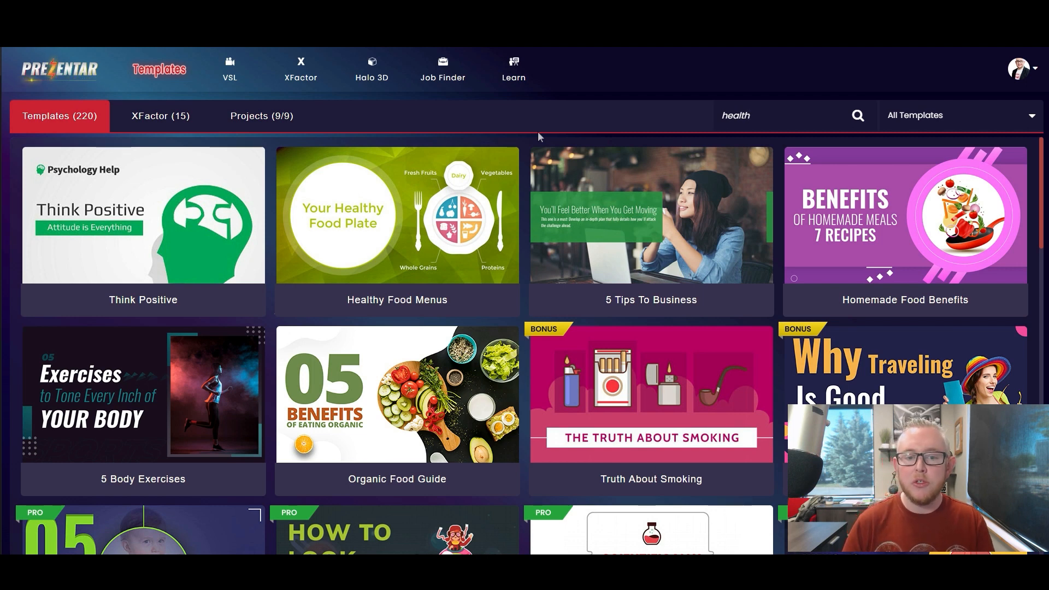
pyautogui.moveTo(649, 214)
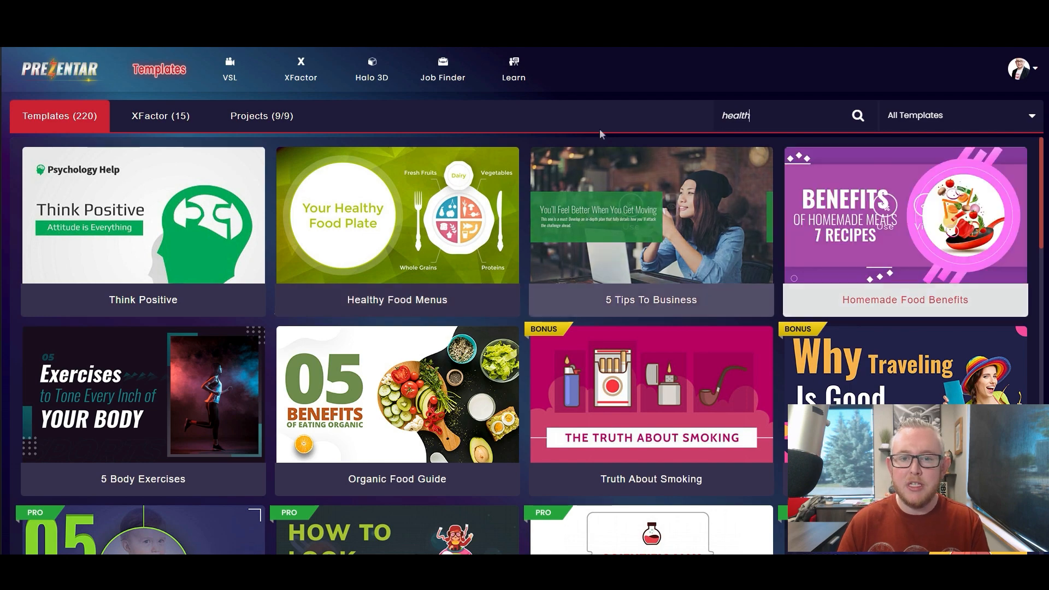
pyautogui.scroll(-3)
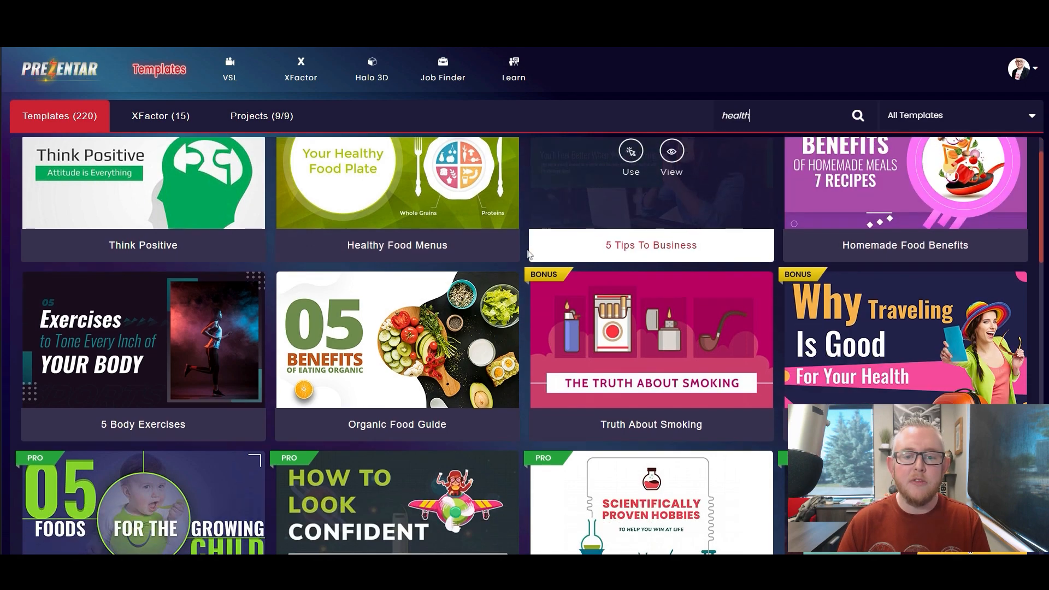
pyautogui.scroll(-3)
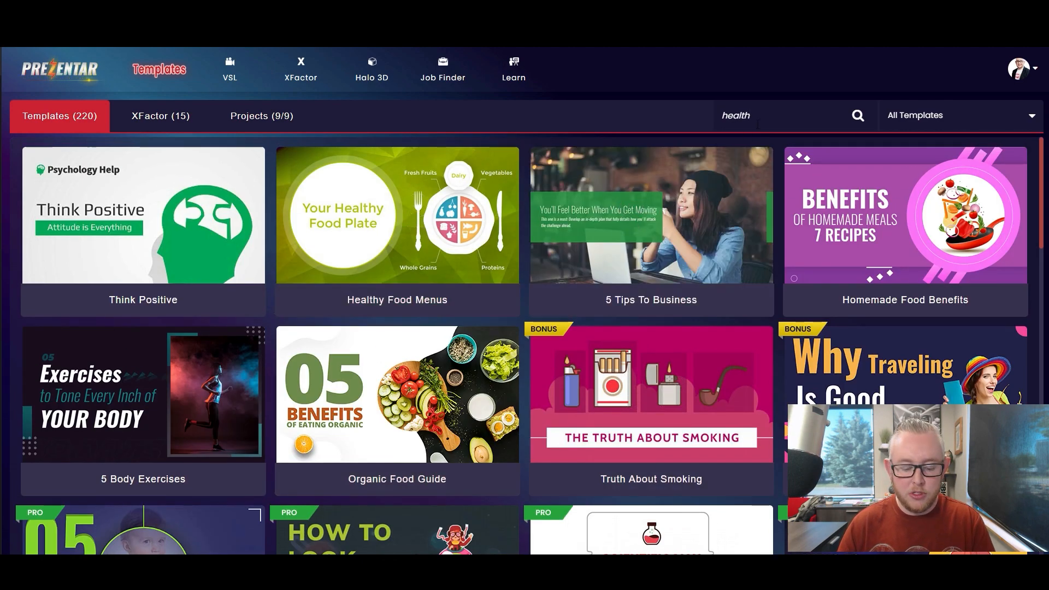
pyautogui.write('sales')
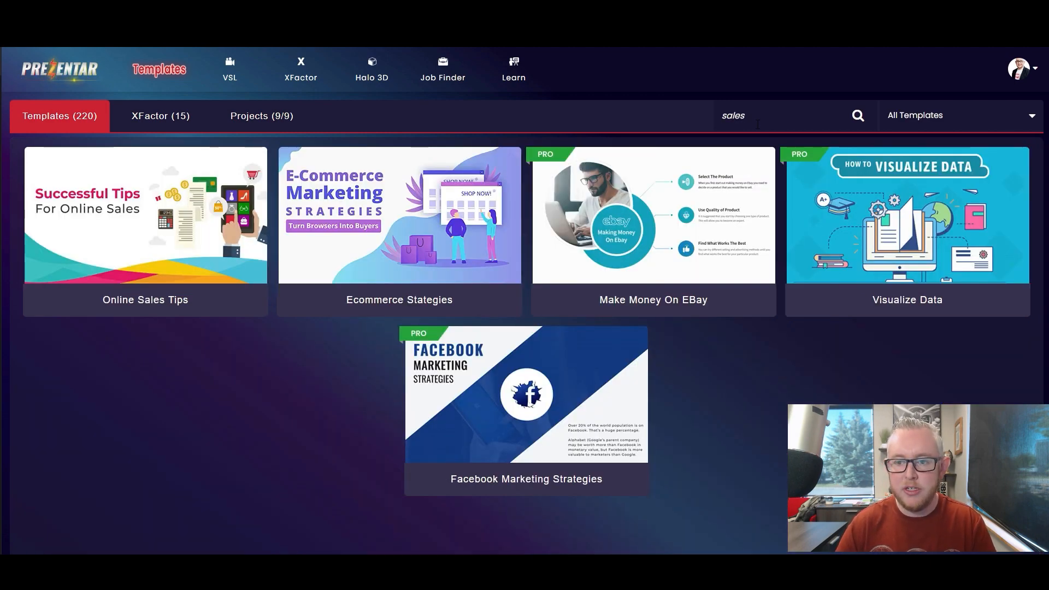
# Search 'sports', dismiss the Sports Betting Secrets create form, and preview that template.
pyautogui.write('sports')
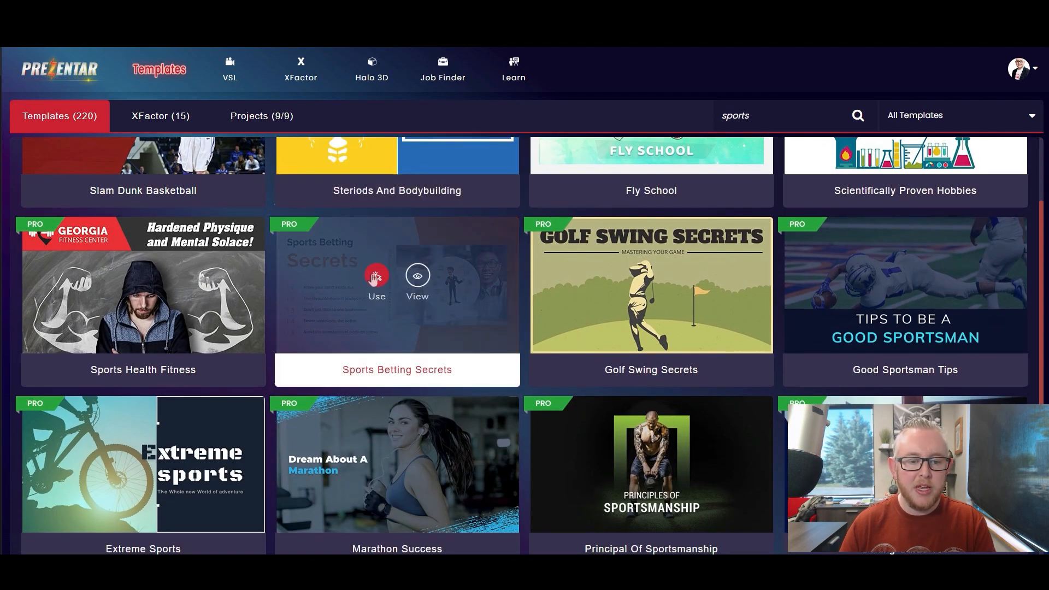
pyautogui.click(376, 280)
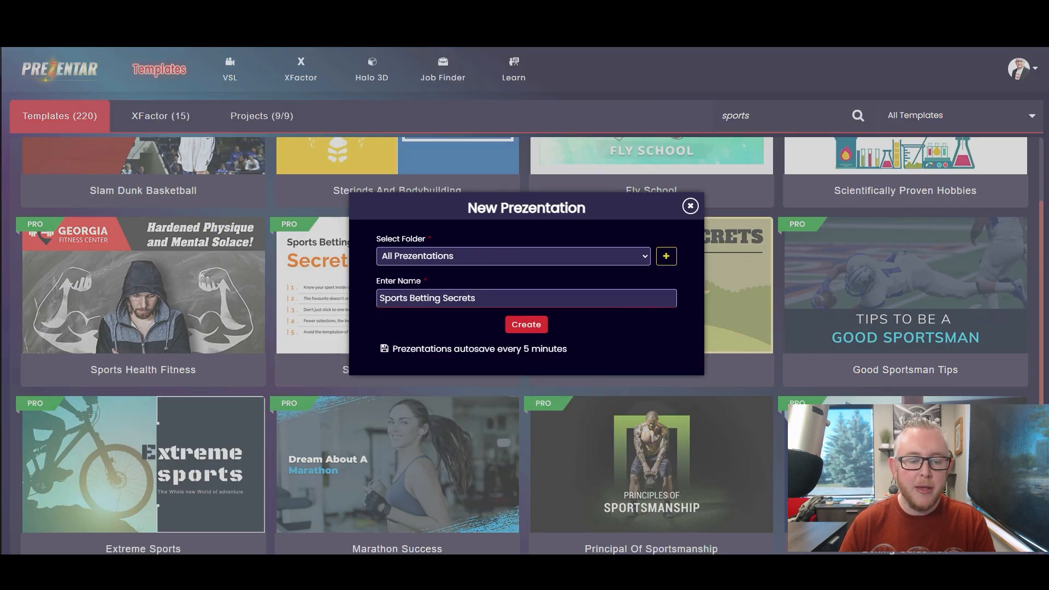
pyautogui.click(690, 206)
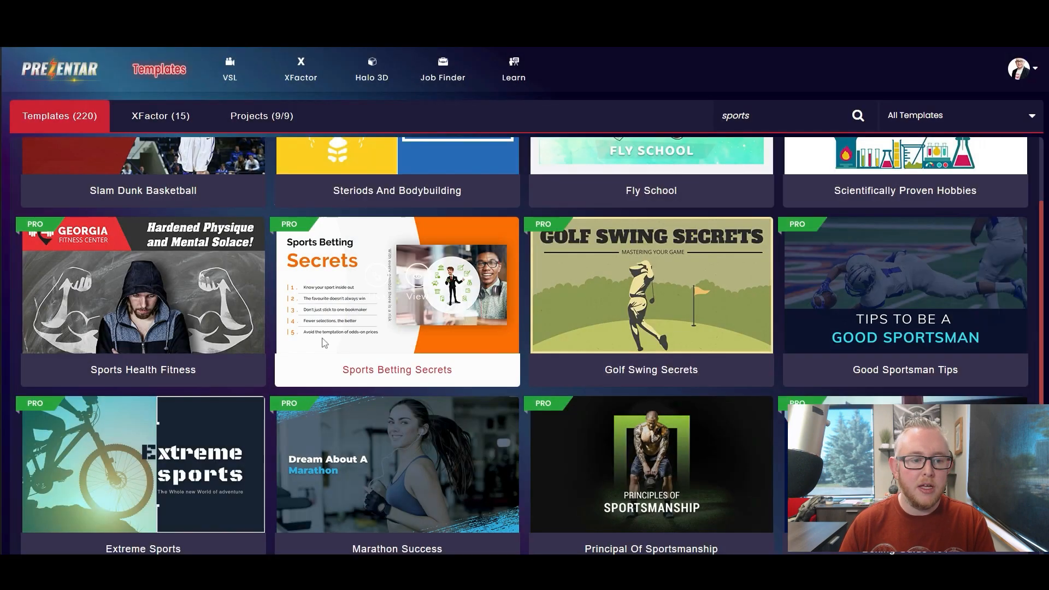
pyautogui.click(416, 286)
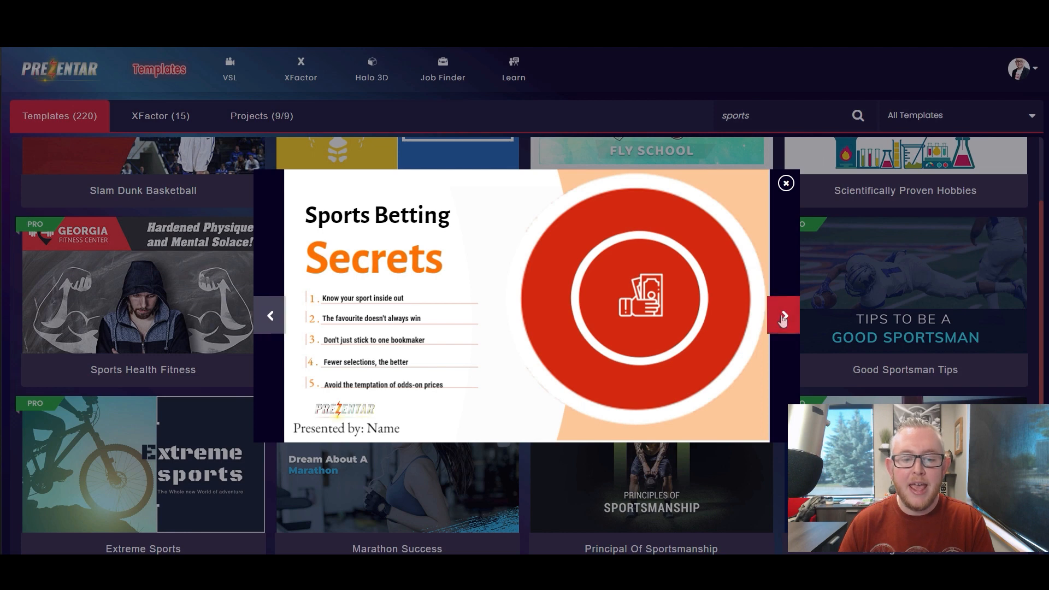
# Advance four slides in the Sports Betting Secrets preview, then close it.
pyautogui.click(782, 316)
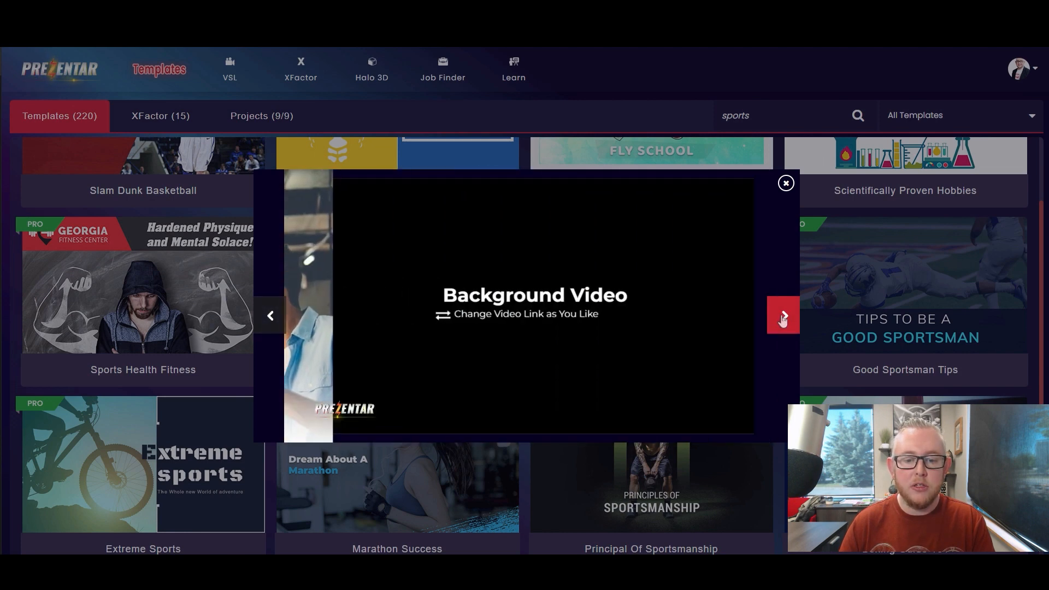
pyautogui.click(783, 315)
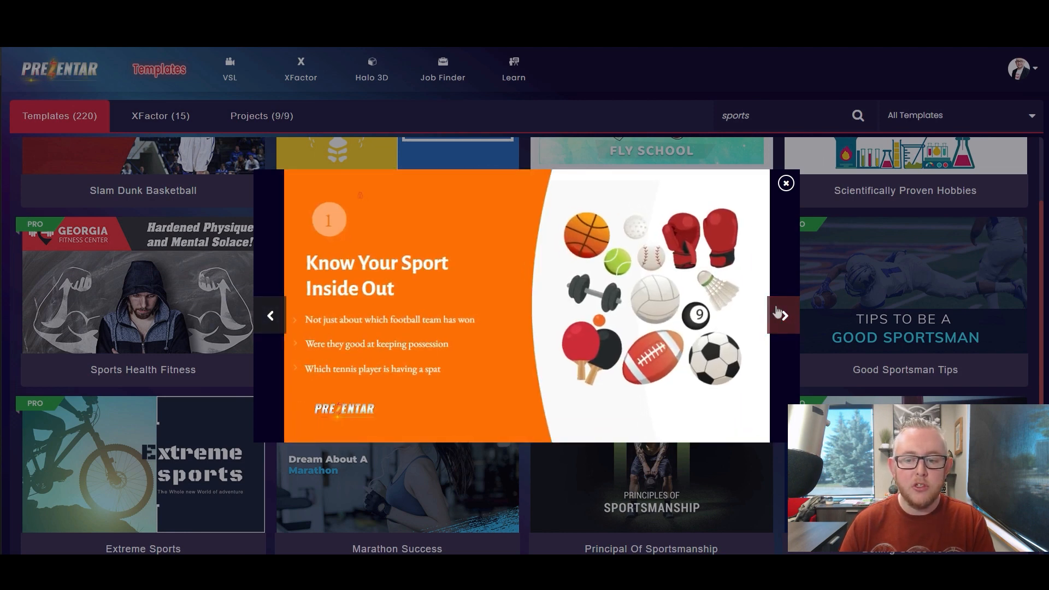
pyautogui.click(781, 315)
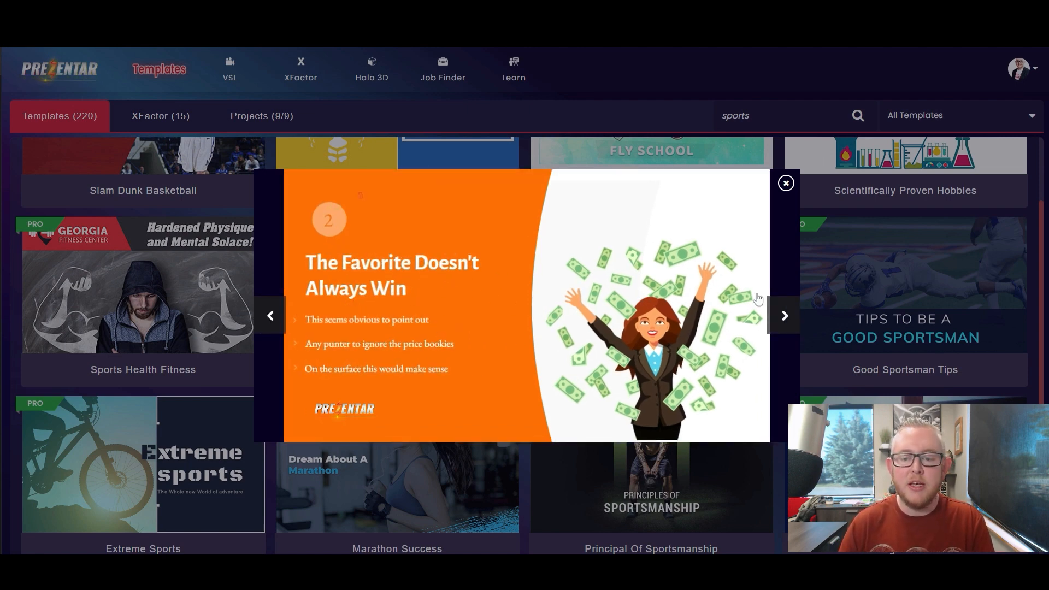
pyautogui.click(784, 316)
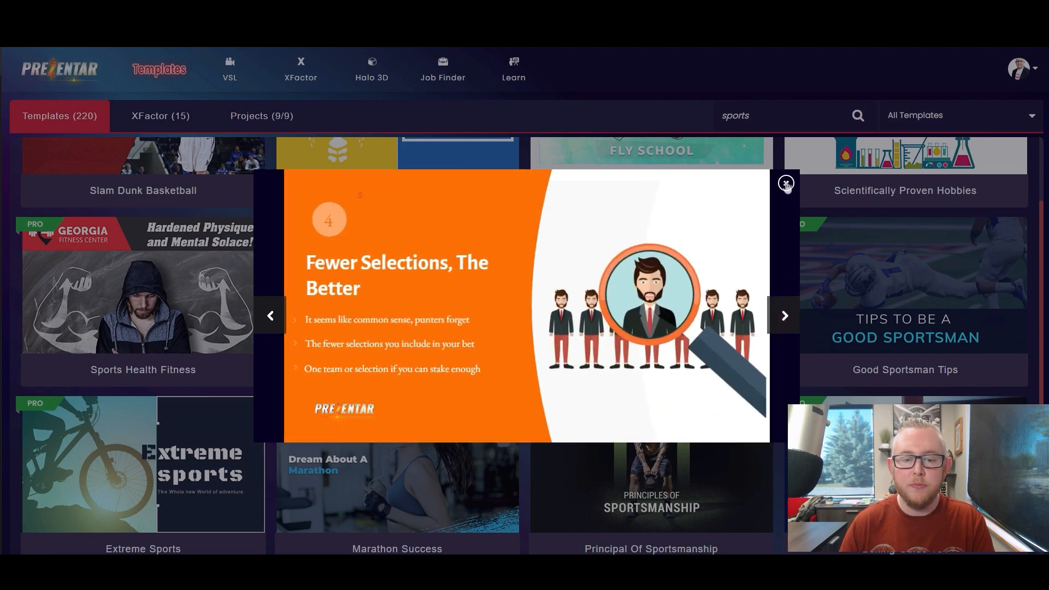
pyautogui.click(786, 184)
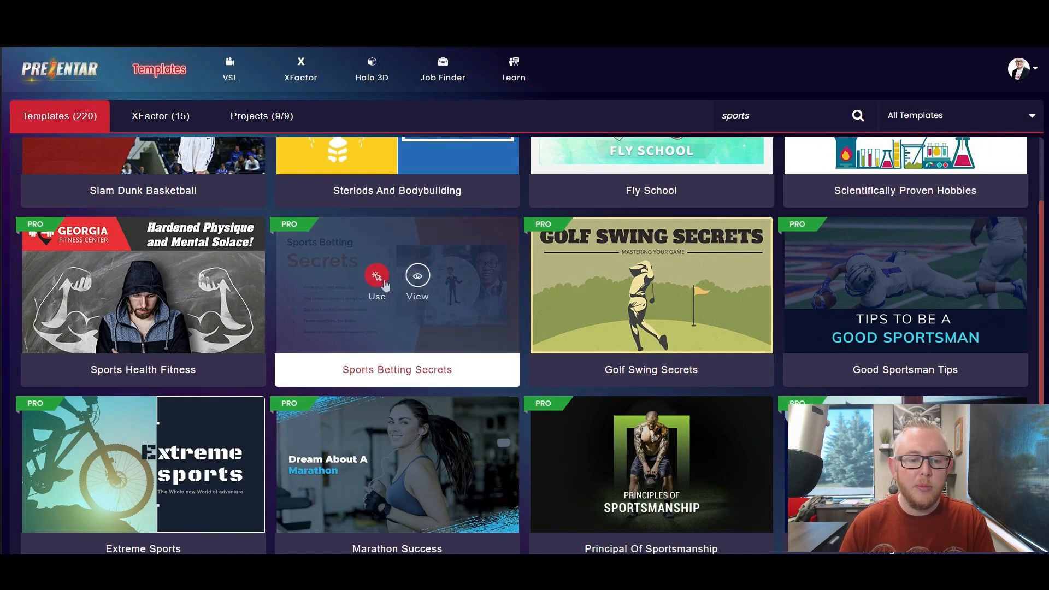
# Create 'Sports Betting Secrets' from the template, keeping default name and folder.
pyautogui.click(376, 277)
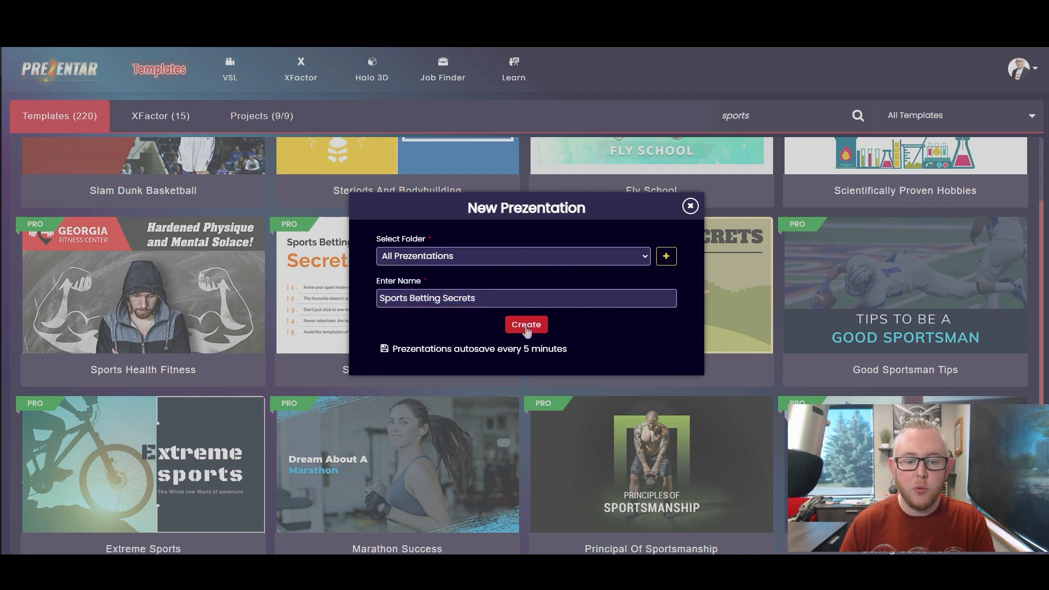
pyautogui.click(525, 324)
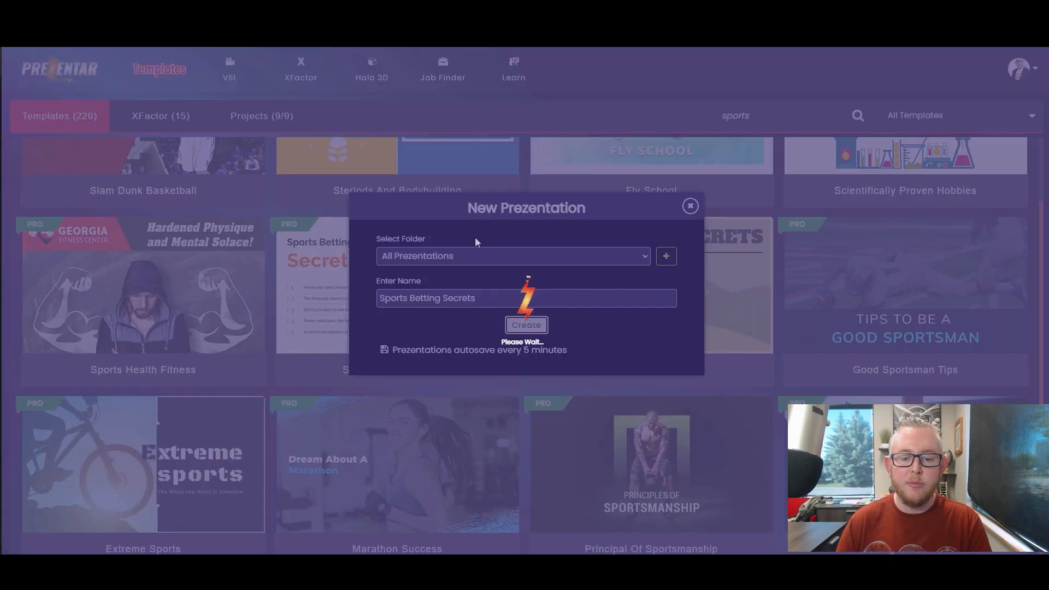
pyautogui.click(526, 325)
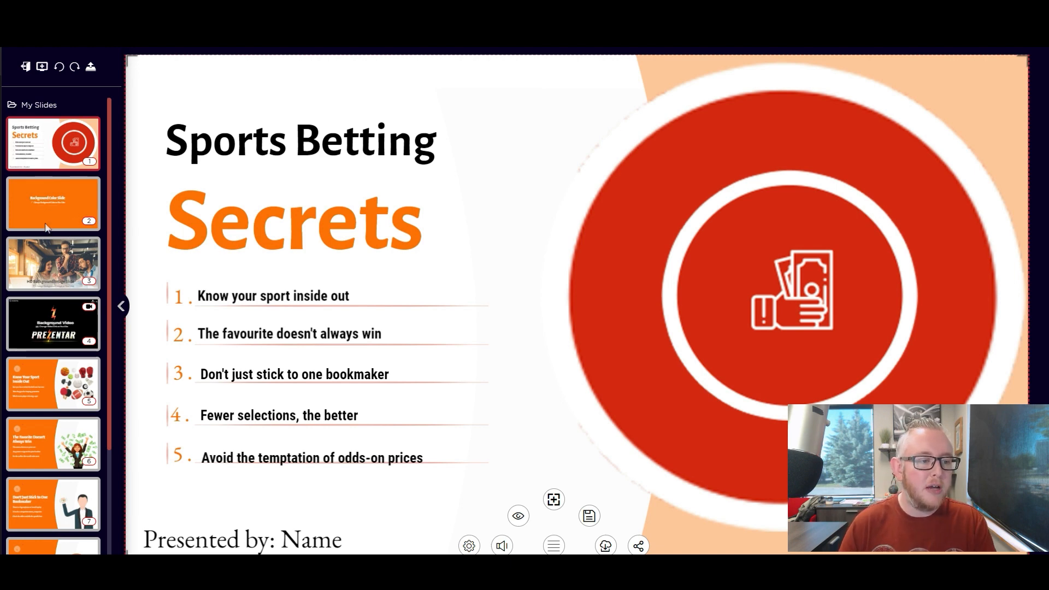
# Select the Background Color slide's background, then open slide 5, Know Your Sport Inside Out.
pyautogui.click(53, 202)
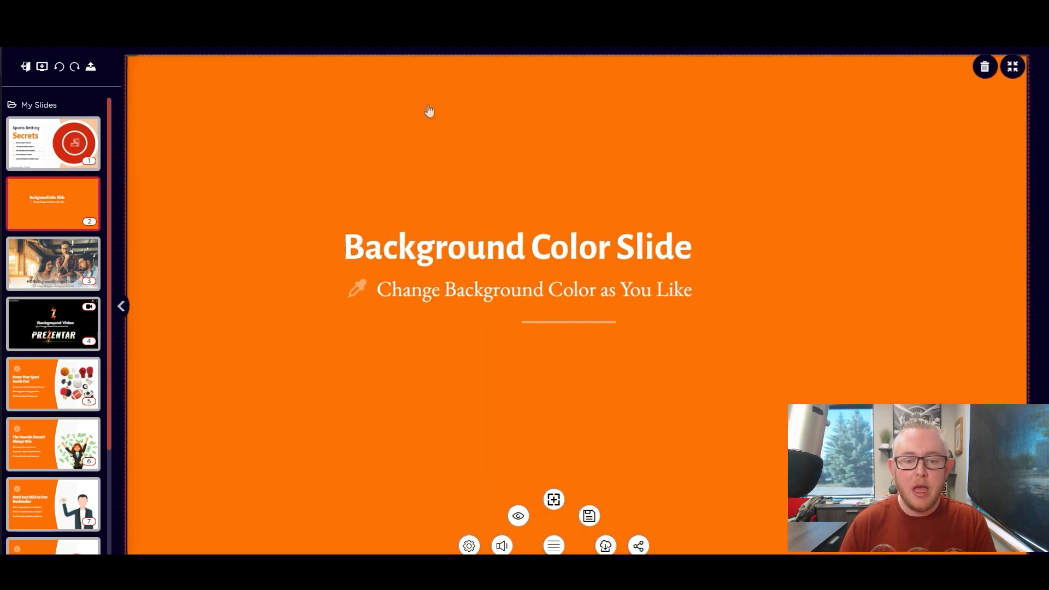
pyautogui.click(515, 247)
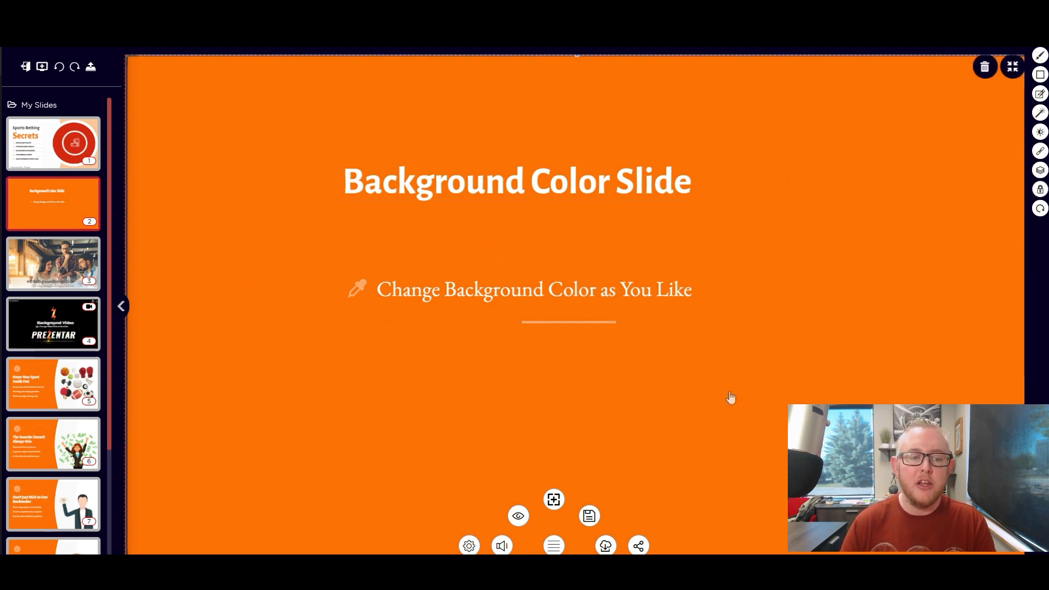
pyautogui.moveTo(514, 245)
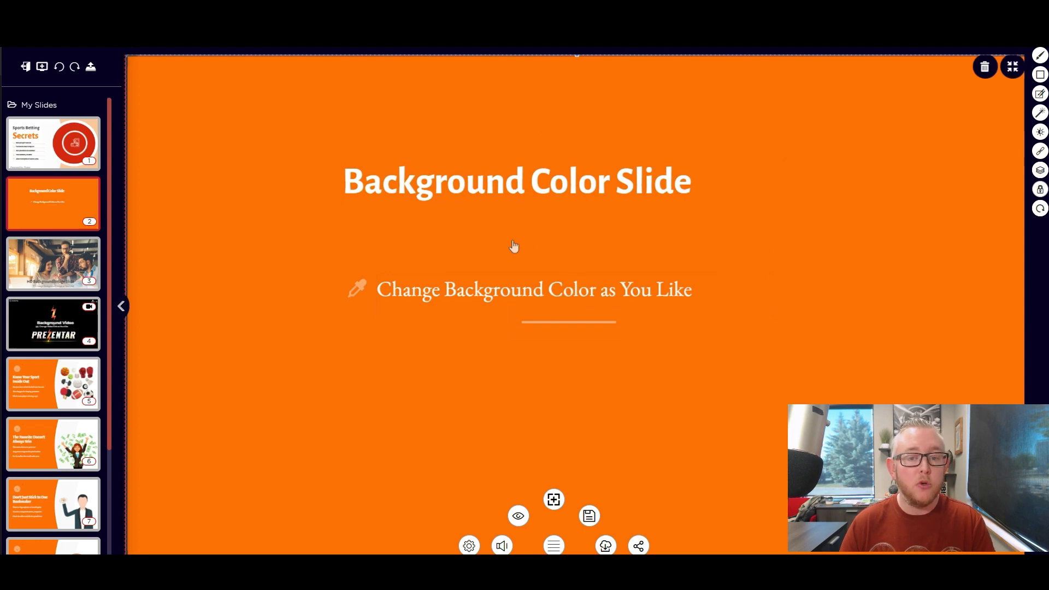
pyautogui.moveTo(222, 206)
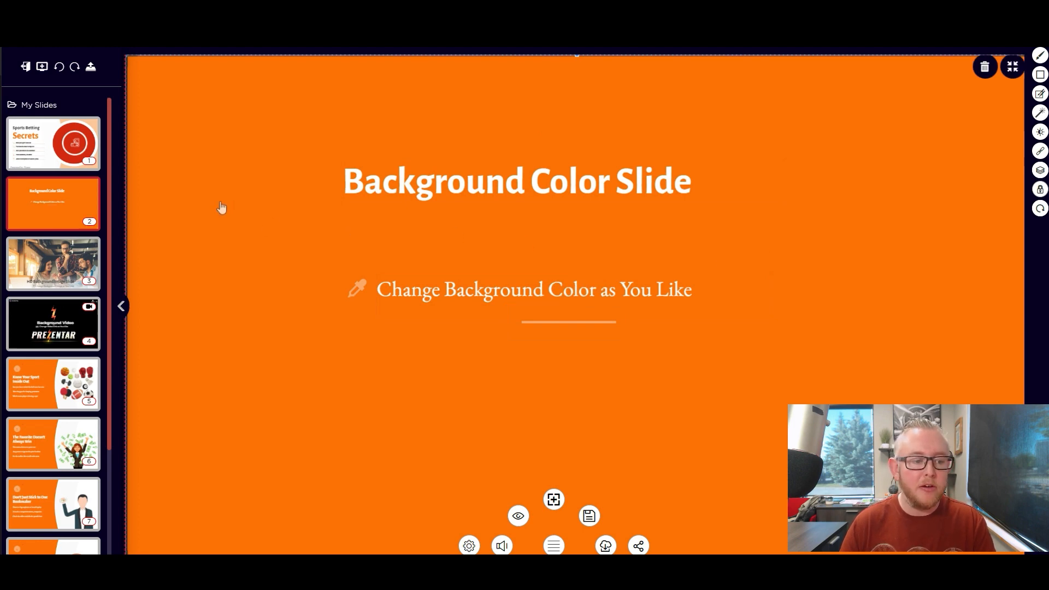
pyautogui.click(53, 383)
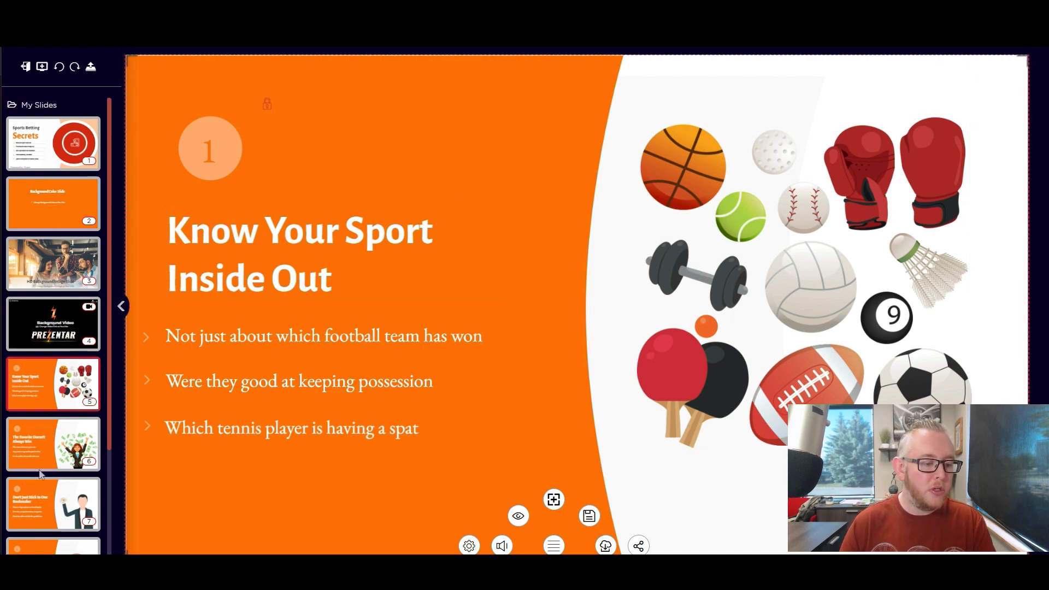
# Open slide 7 and retitle it 'It's Important to Use Various Bookmakers'.
pyautogui.click(53, 504)
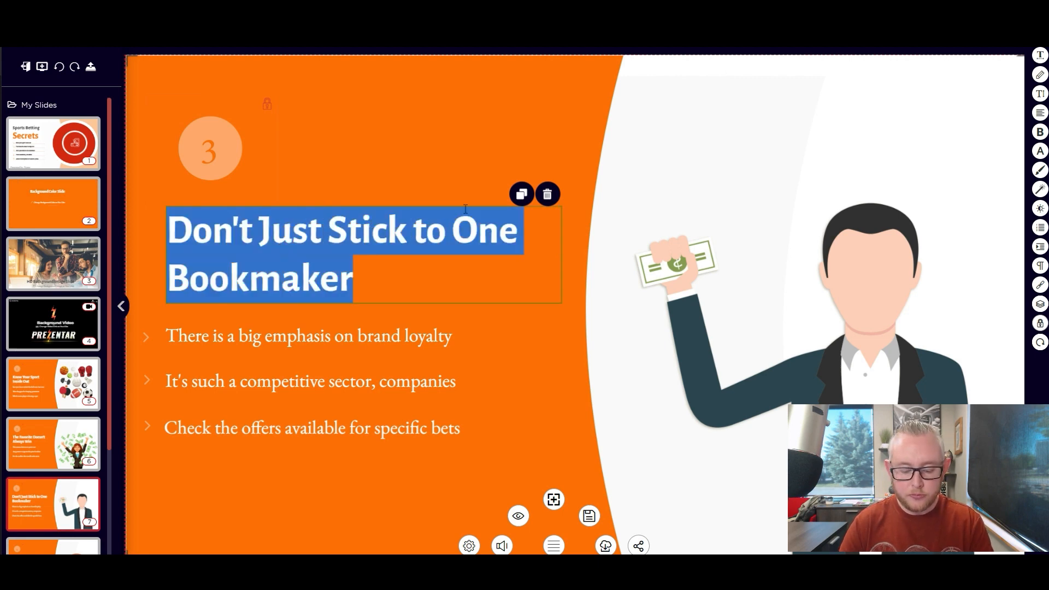
pyautogui.write("It's Im")
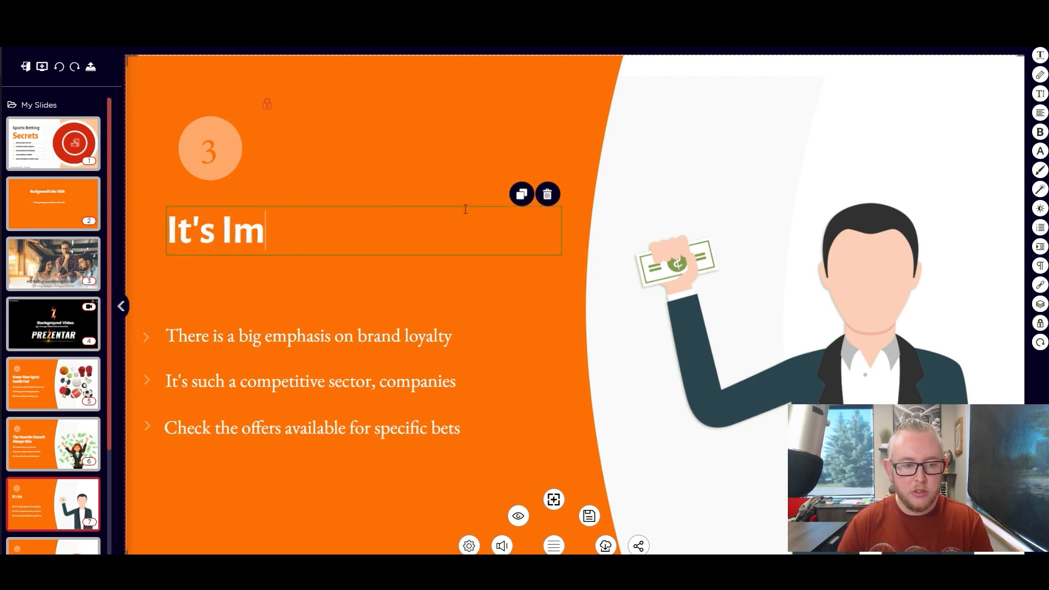
pyautogui.write('portant to Use')
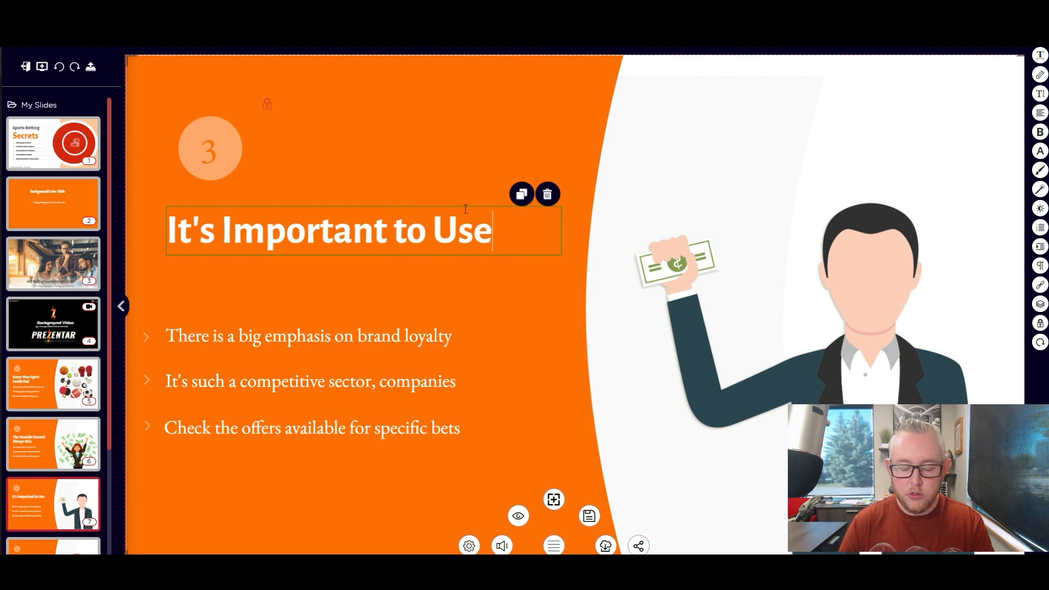
pyautogui.write('Variou')
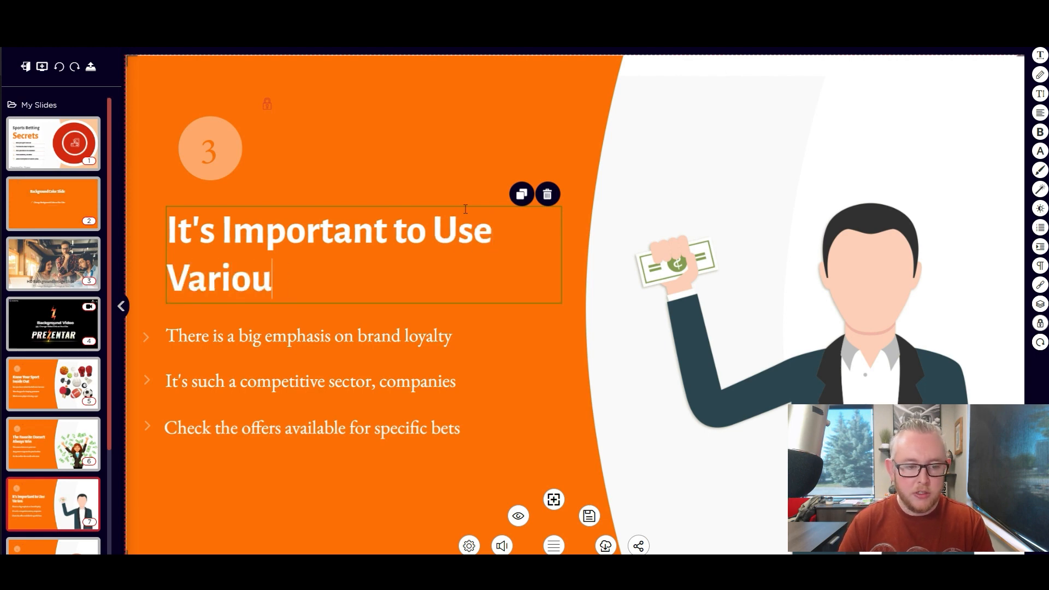
pyautogui.write('s Bookmakers')
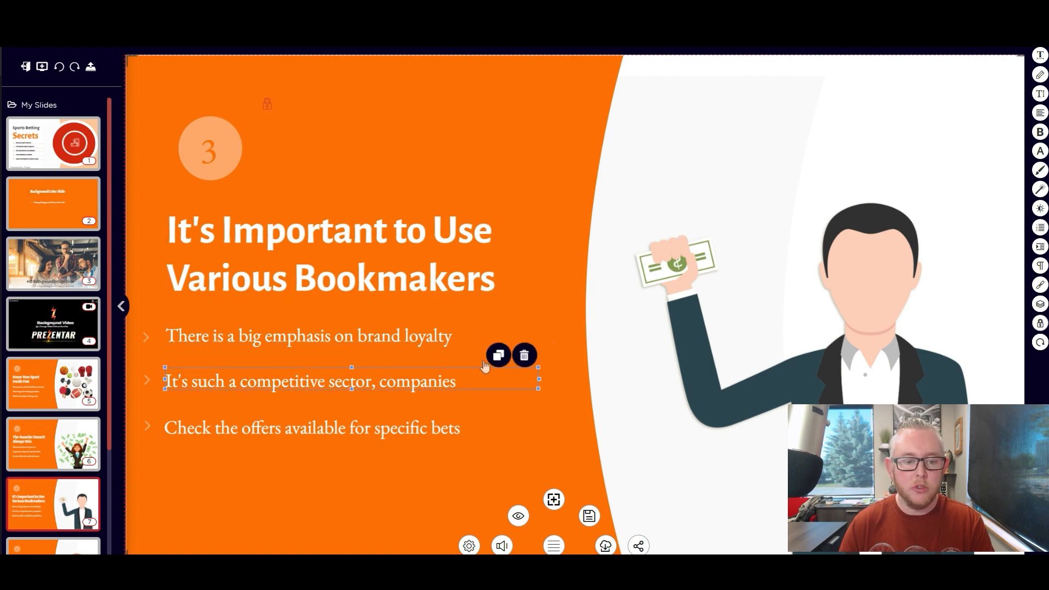
# Replace the first two bullets with 'Bodog Casino' and 'dfgdfg'.
pyautogui.click(308, 336)
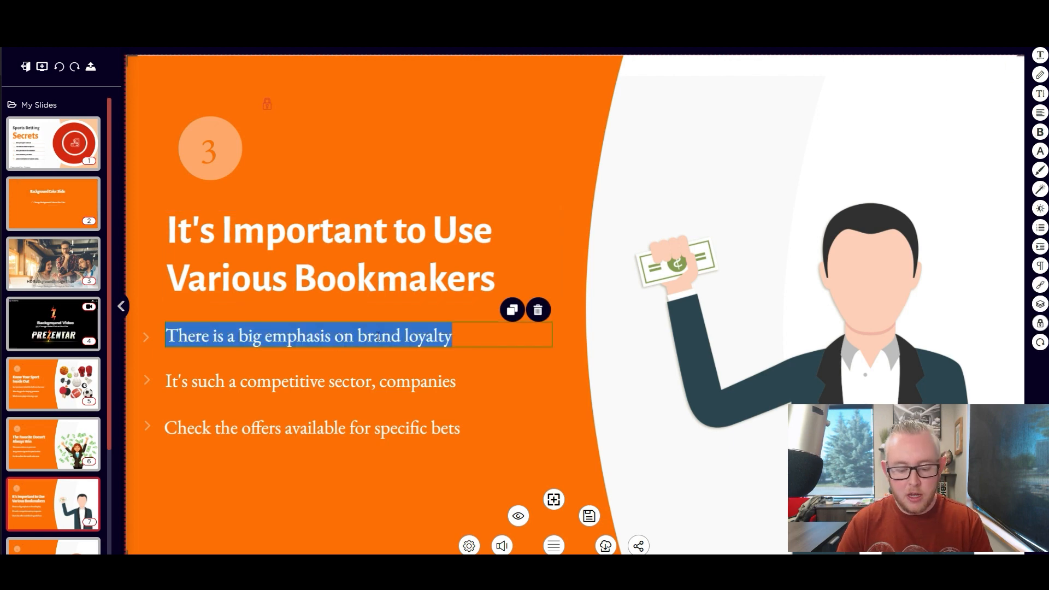
pyautogui.write('Bodog Casino')
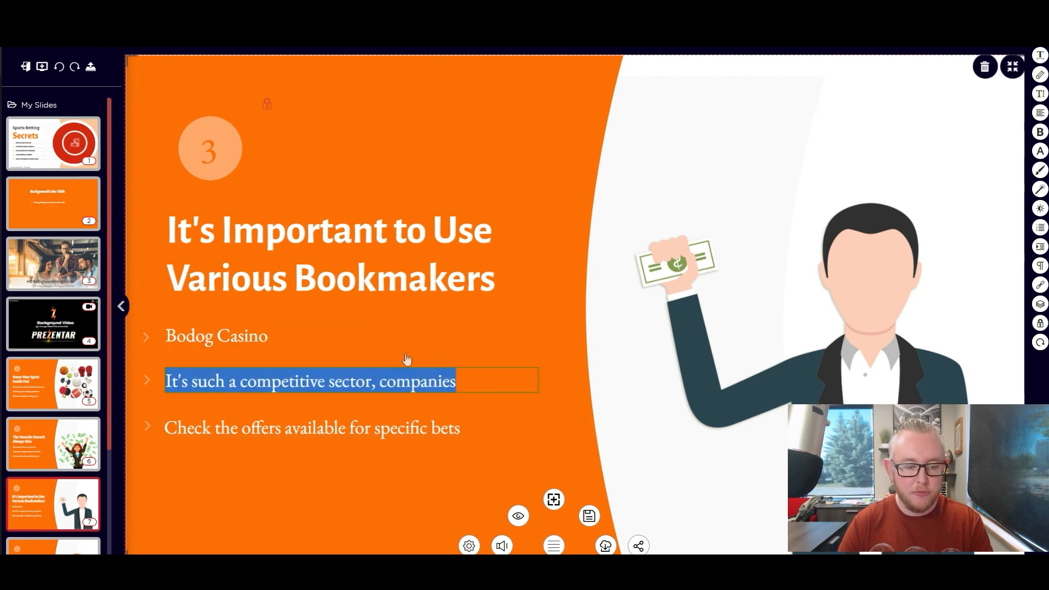
pyautogui.write('dfgdfg')
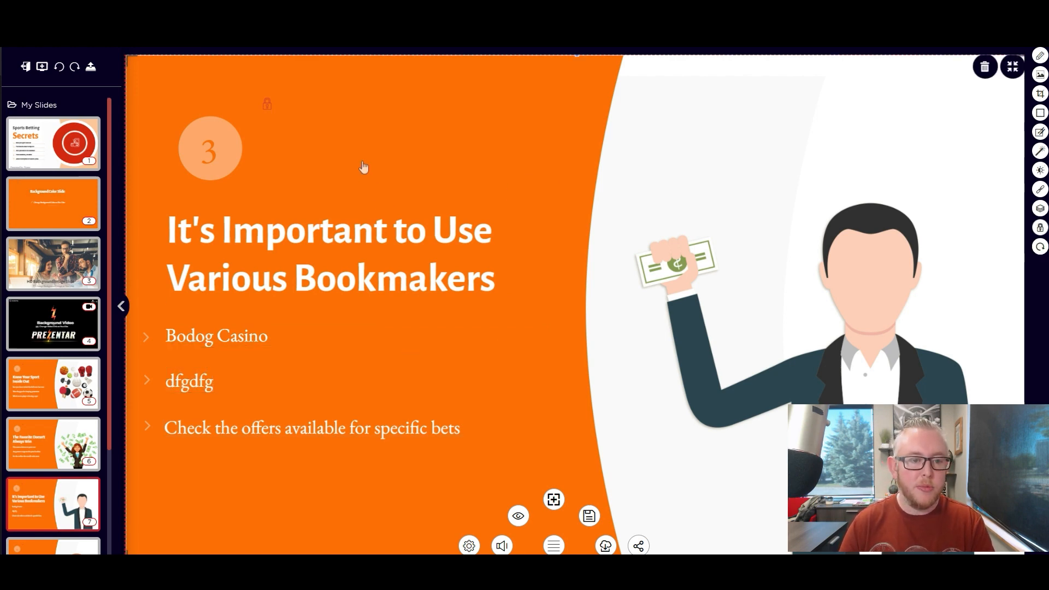
pyautogui.moveTo(505, 157)
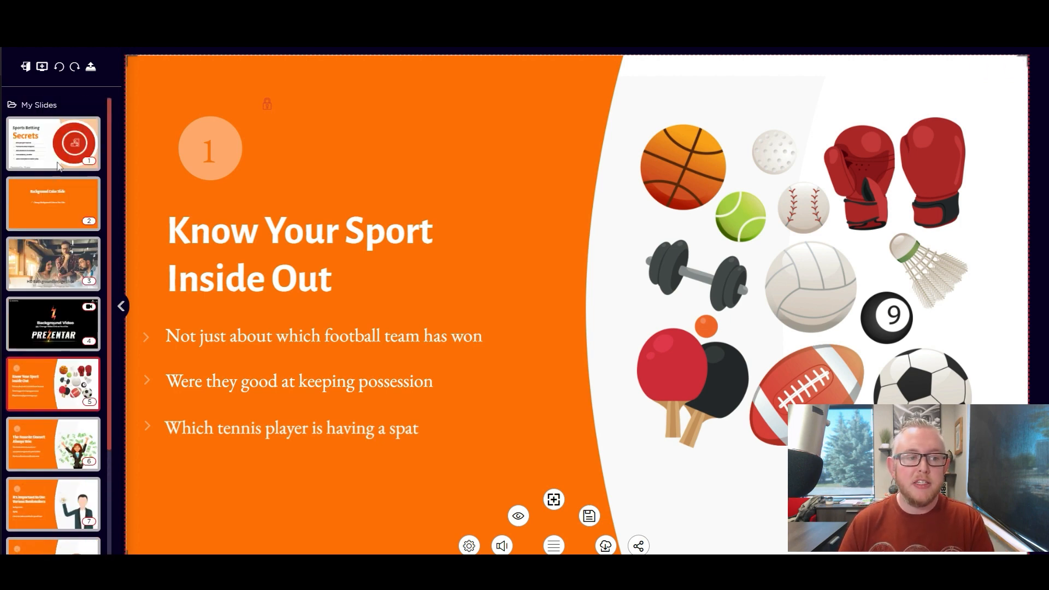
# Visit the title slide's first point, then slide 6 and slide 8, Fewer Selections, The Better.
pyautogui.click(53, 143)
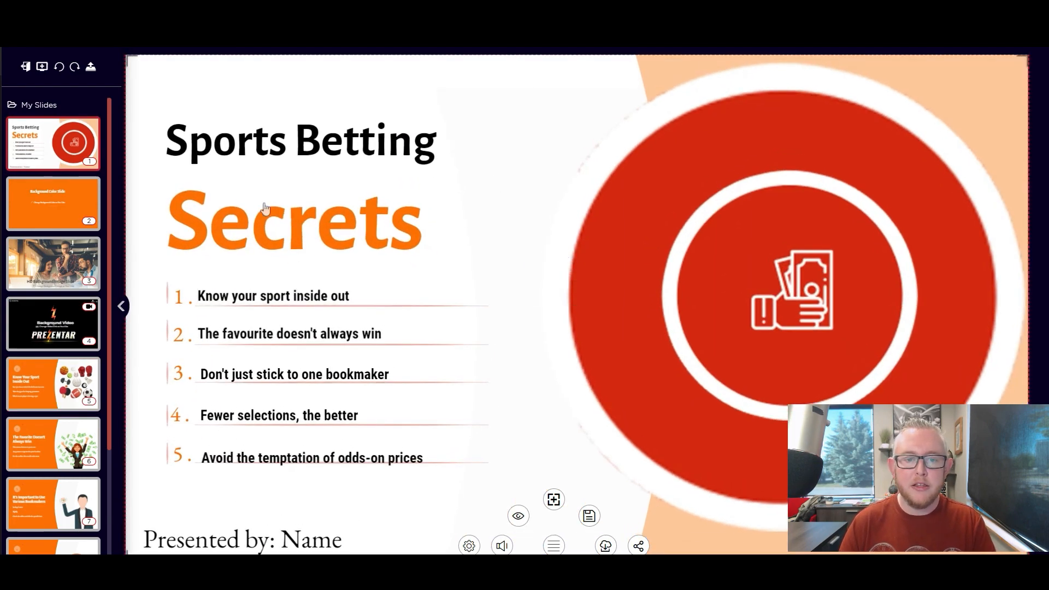
pyautogui.click(272, 295)
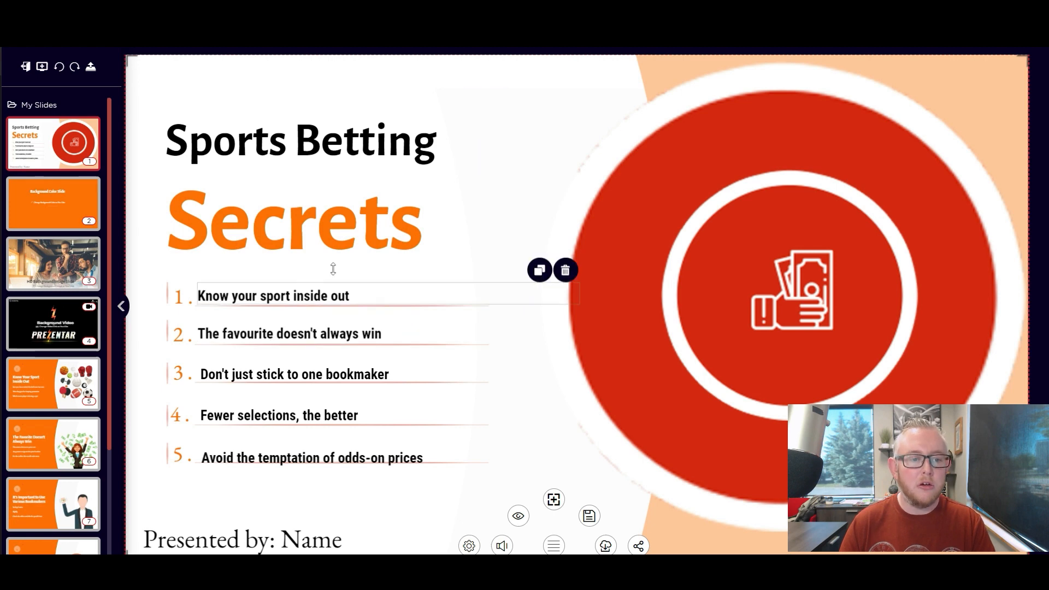
pyautogui.scroll(-3)
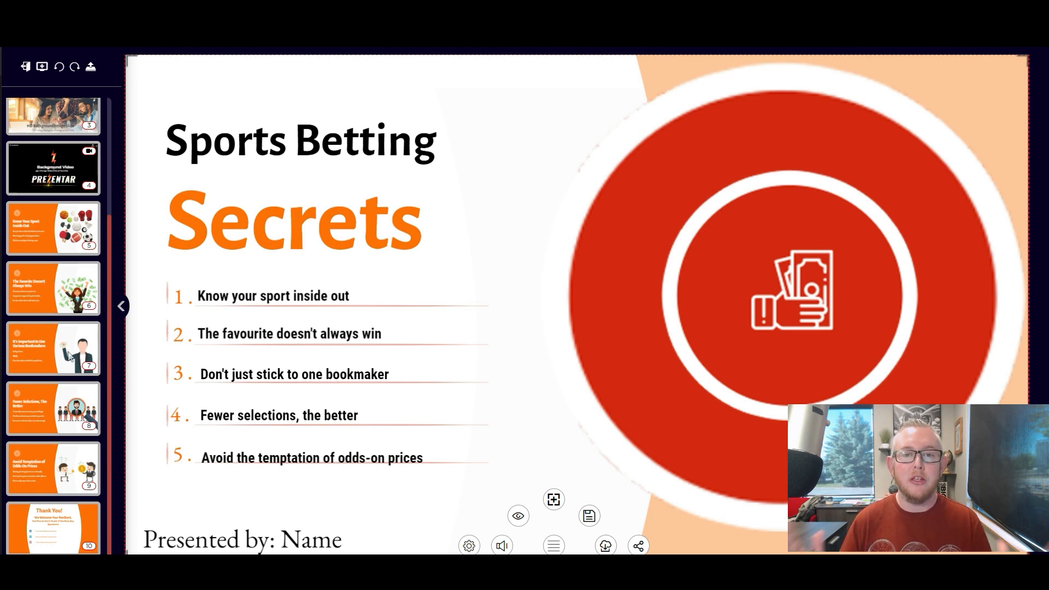
pyautogui.moveTo(45, 341)
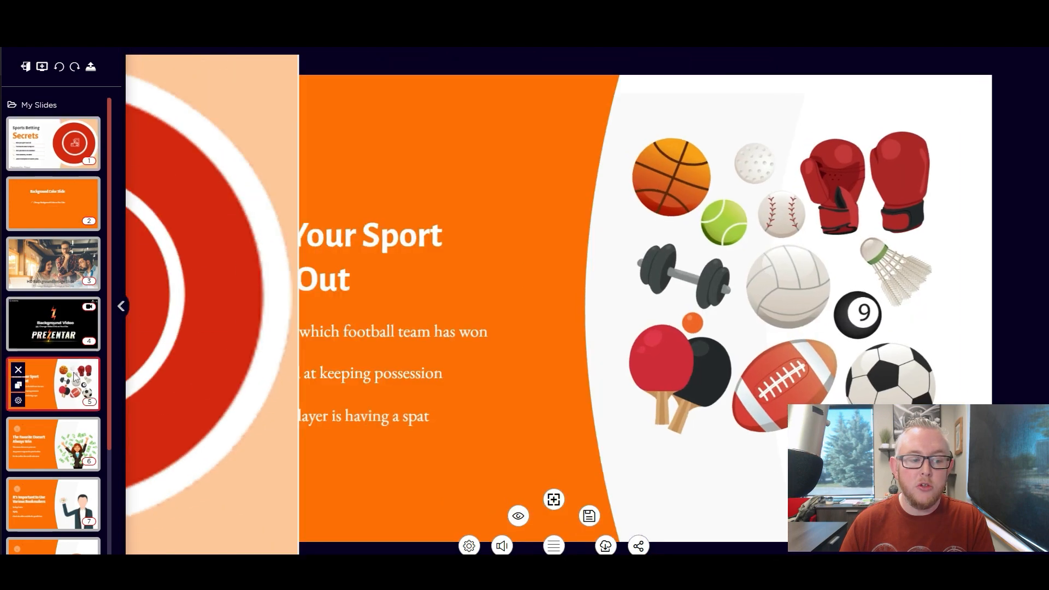
pyautogui.click(52, 444)
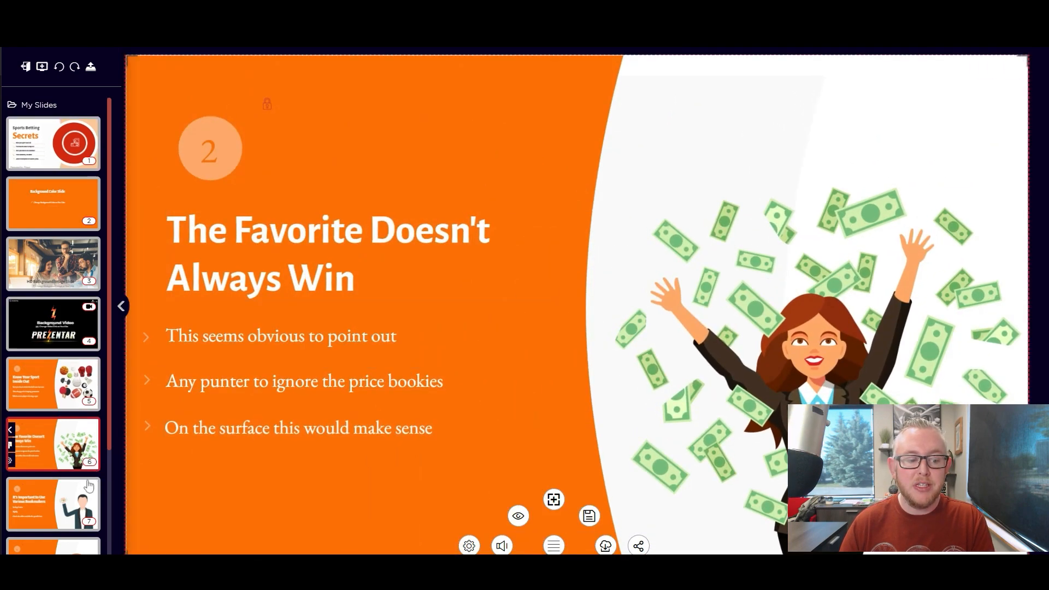
pyautogui.click(53, 503)
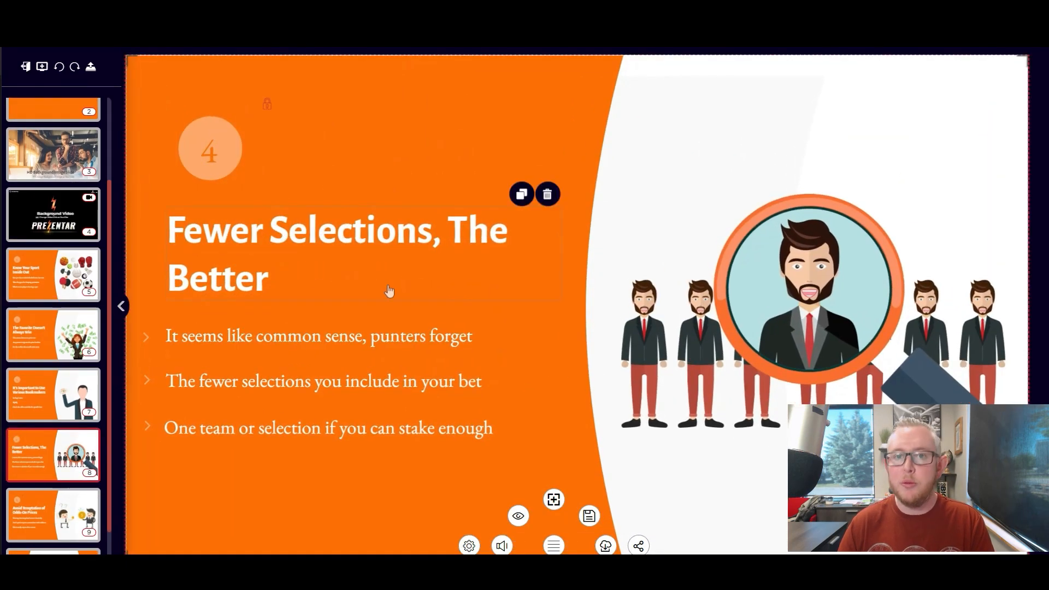
pyautogui.moveTo(277, 251)
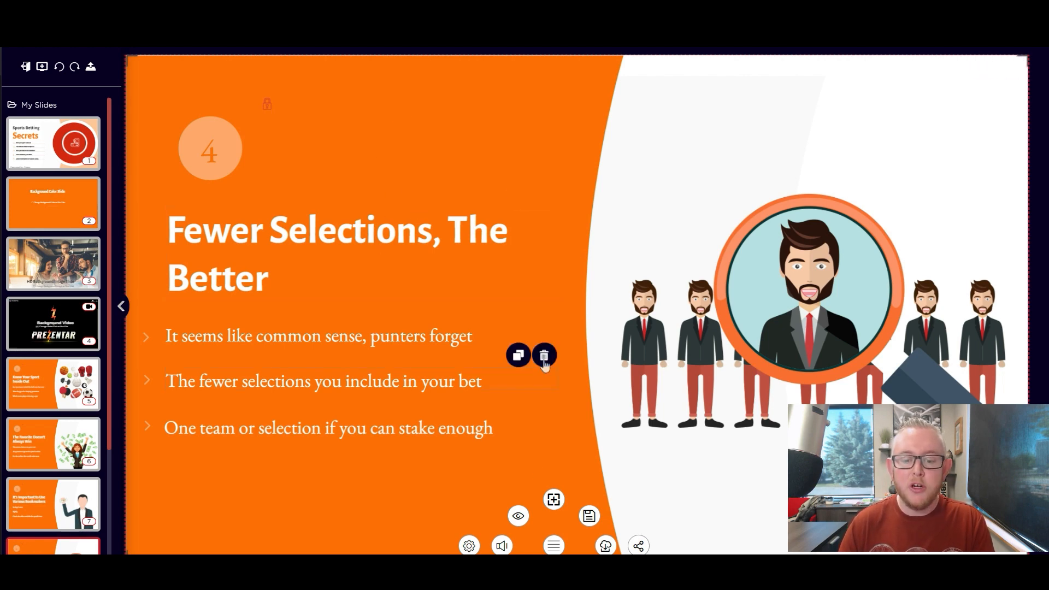
# Insert the Prezentar logo from My Images, drag it top-left, then open slide 7.
pyautogui.click(553, 499)
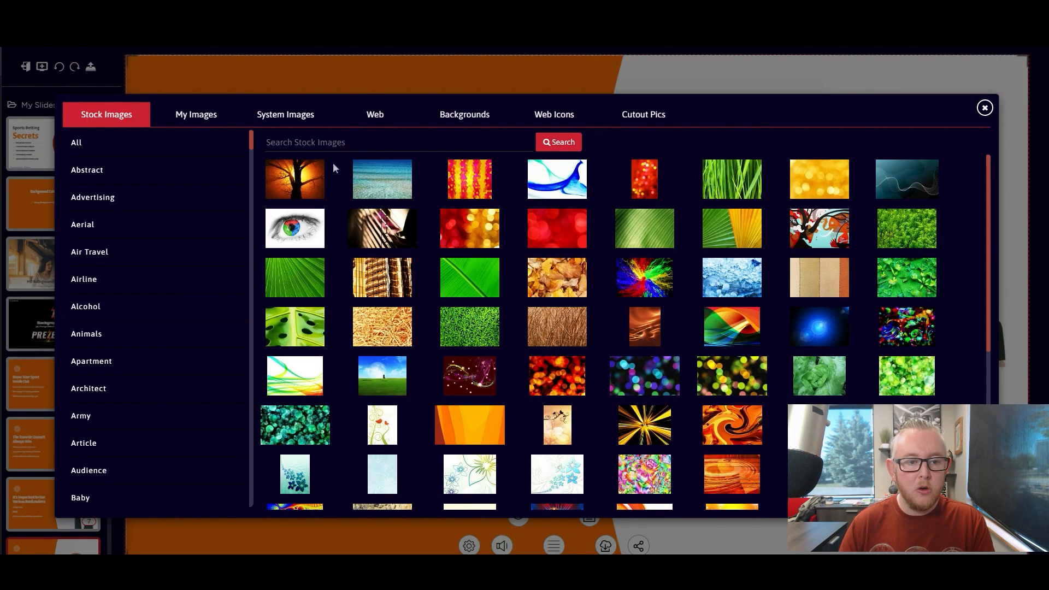
pyautogui.moveTo(209, 124)
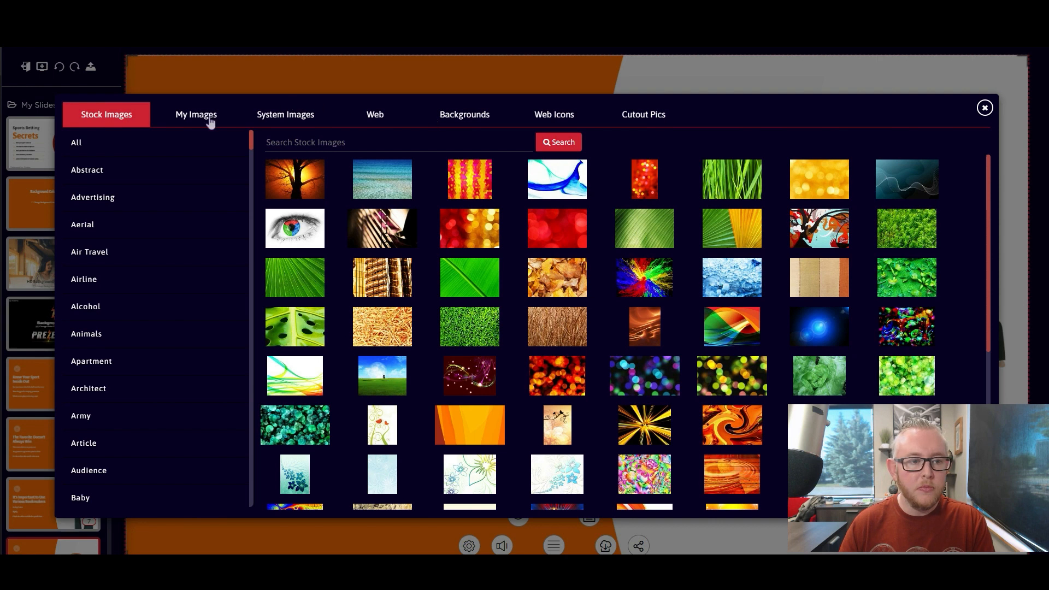
pyautogui.click(985, 107)
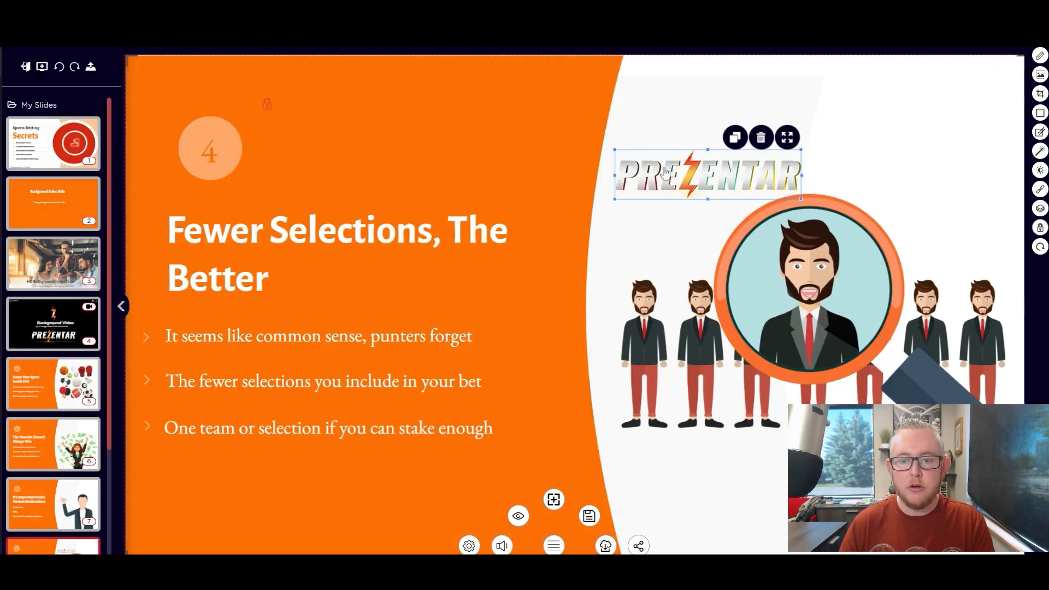
pyautogui.moveTo(707, 175); pyautogui.dragTo(228, 84)
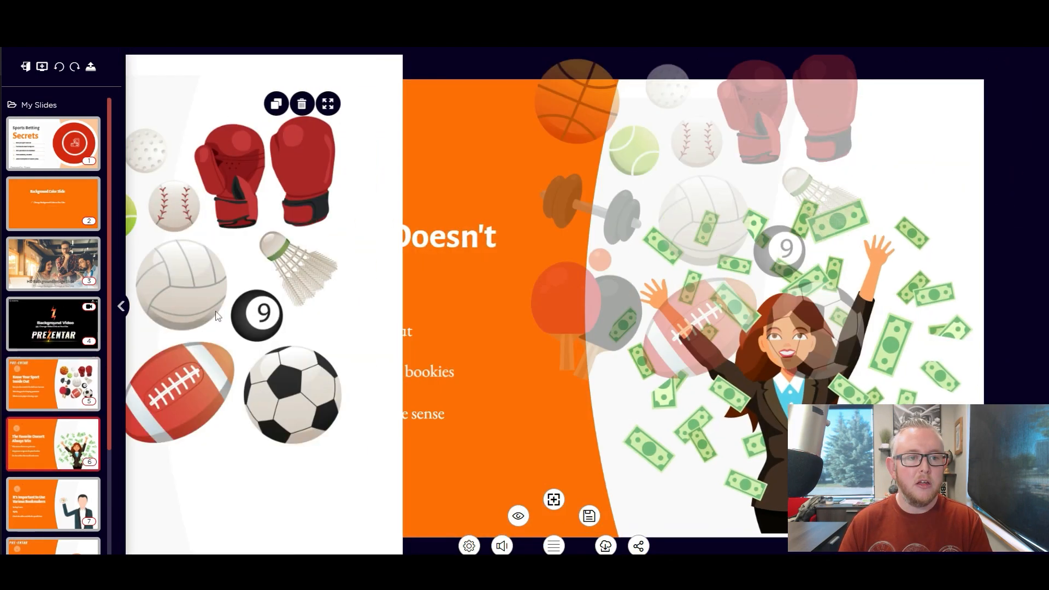
pyautogui.click(53, 503)
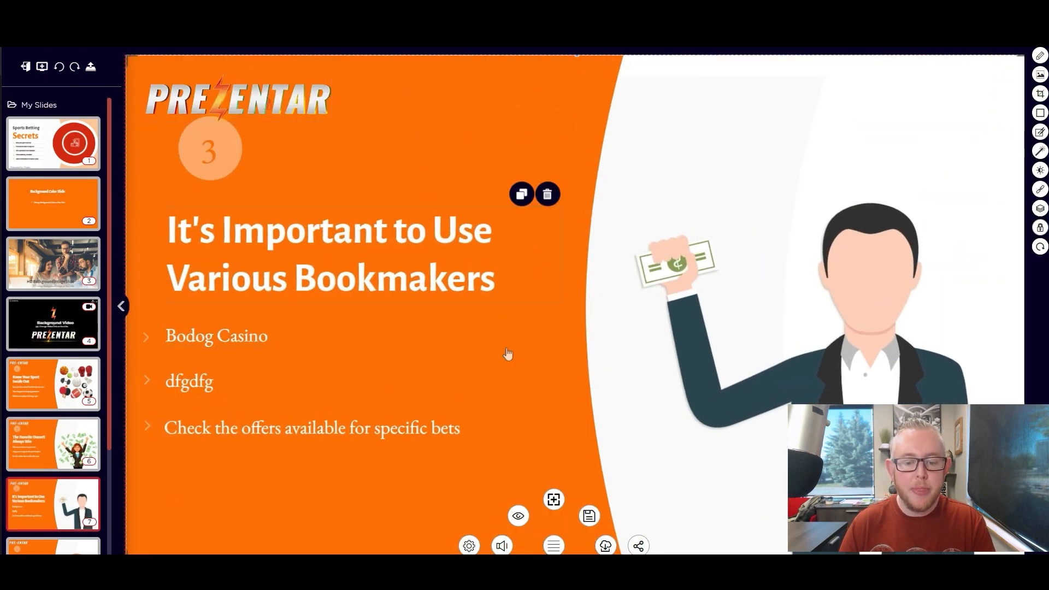
# Insert a stock picture from the Web Icons image tab, then open the Background Video slide.
pyautogui.click(554, 499)
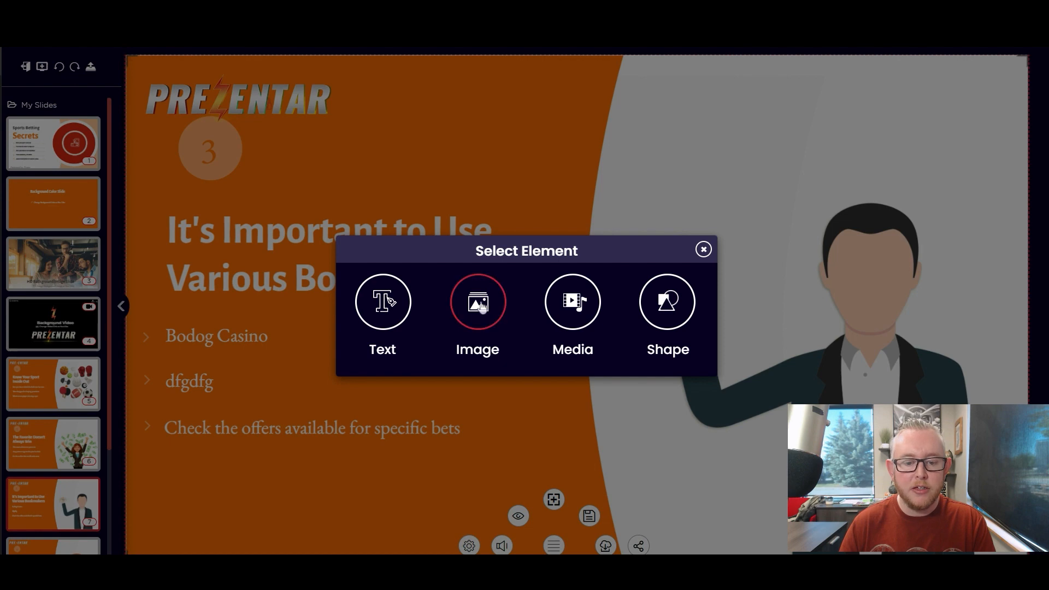
pyautogui.click(477, 301)
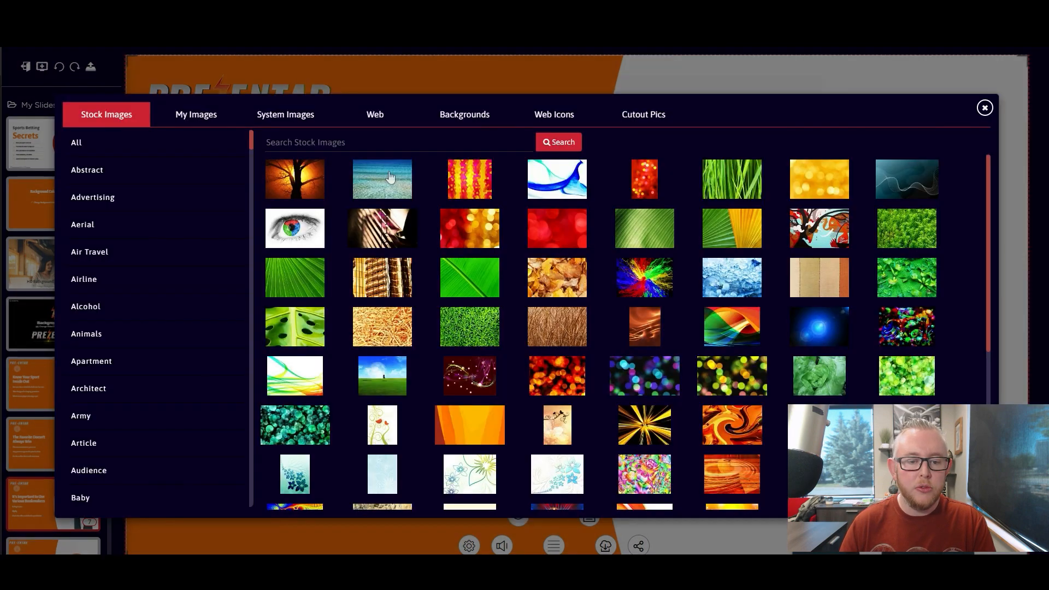
pyautogui.click(554, 114)
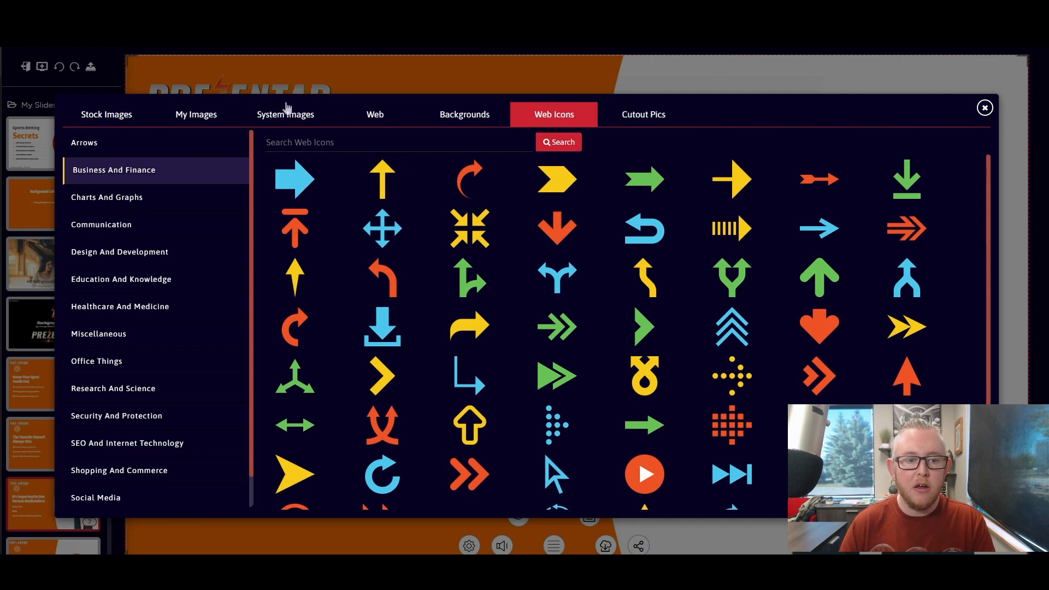
pyautogui.click(105, 114)
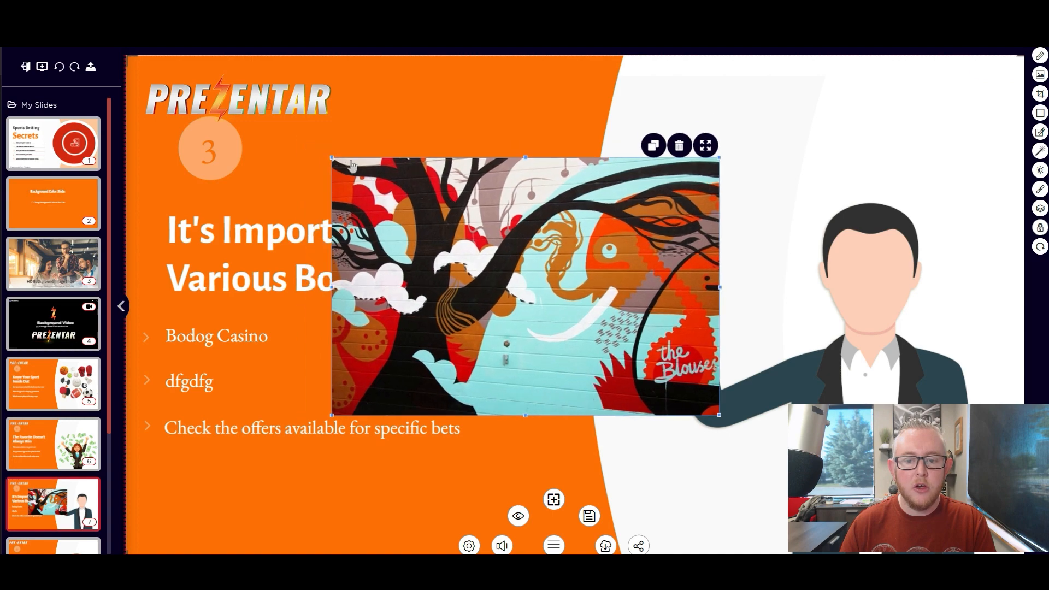
pyautogui.click(679, 145)
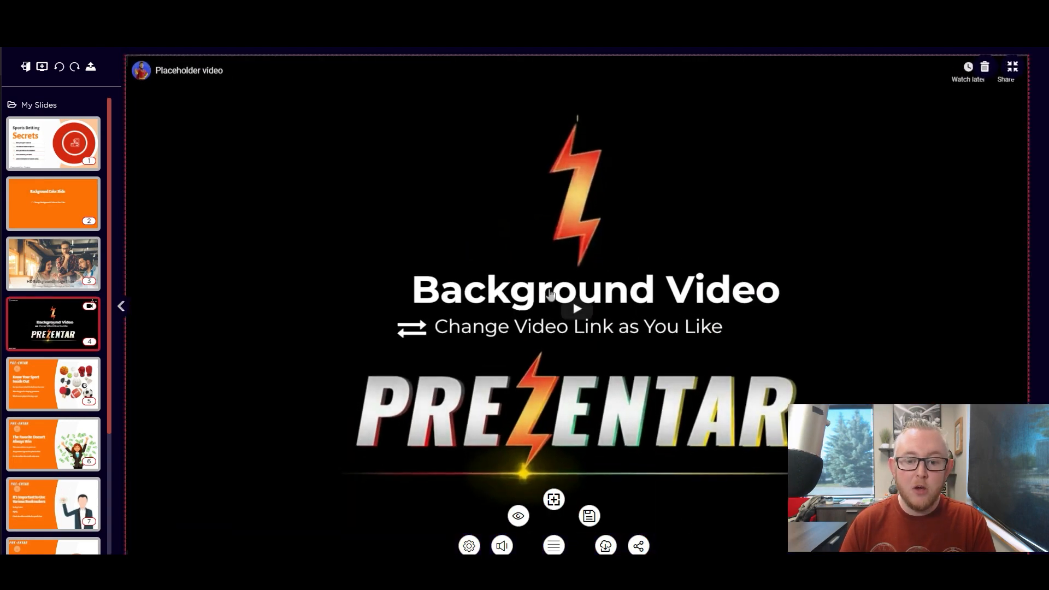
pyautogui.moveTo(751, 152)
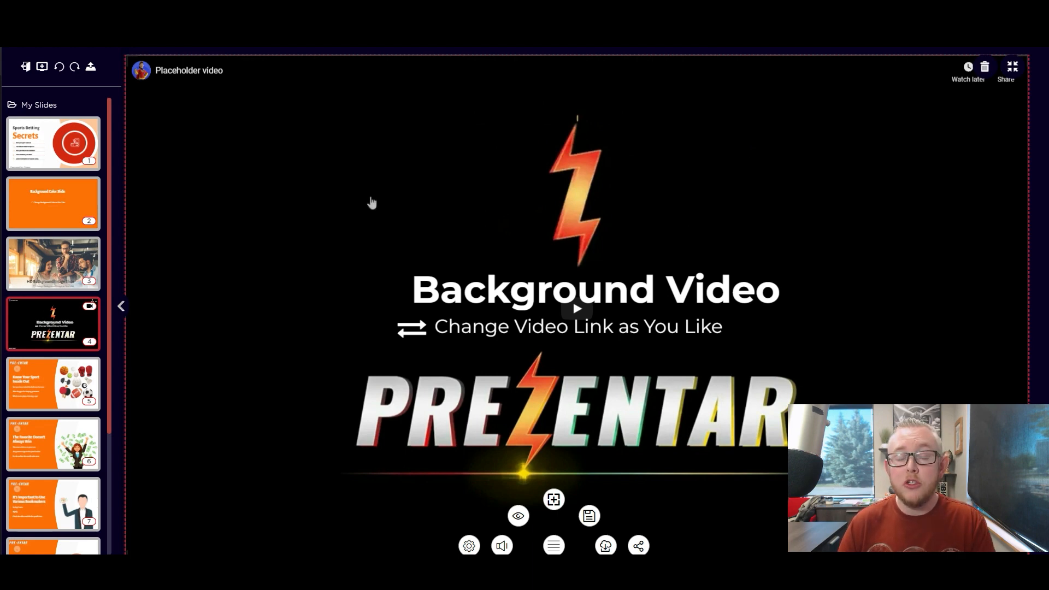
# Open slide 5, Know Your Sport Inside Out, from the My Slides panel.
pyautogui.click(53, 382)
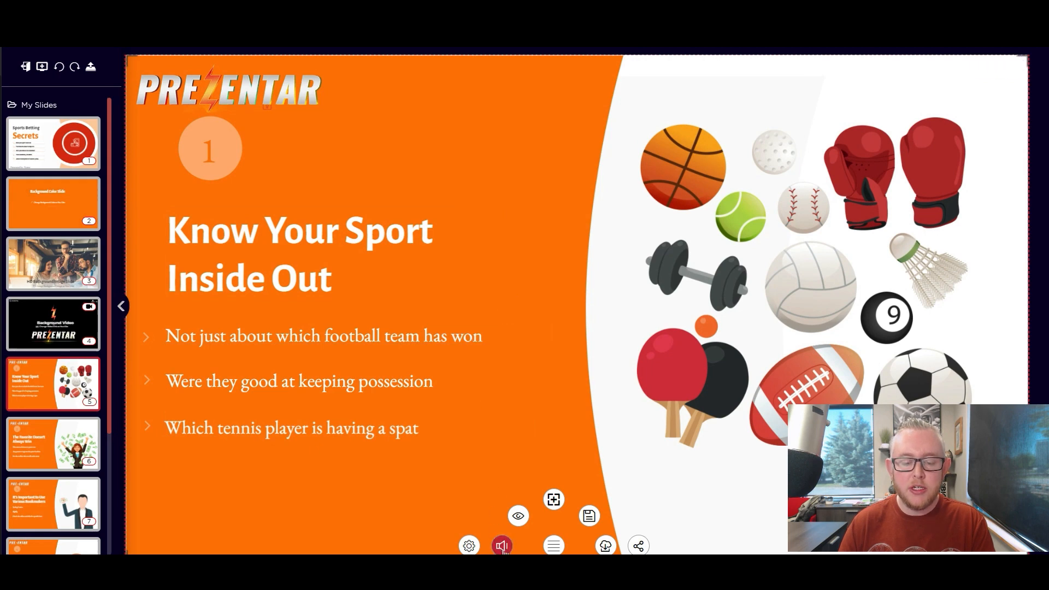
# Open the audio recorder for the Know Your Sport Inside Out slide.
pyautogui.click(501, 545)
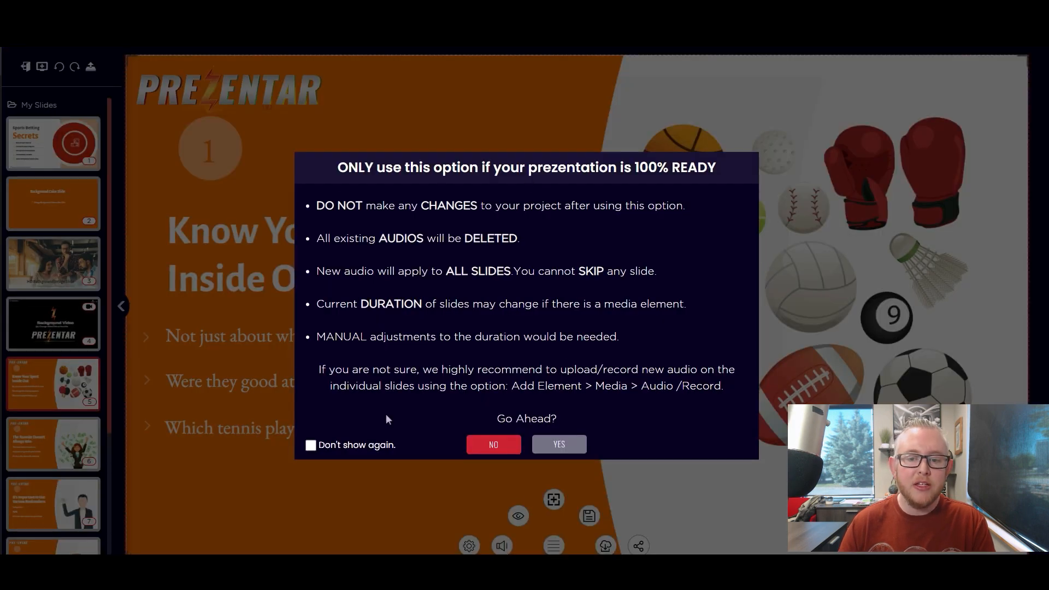
pyautogui.click(493, 444)
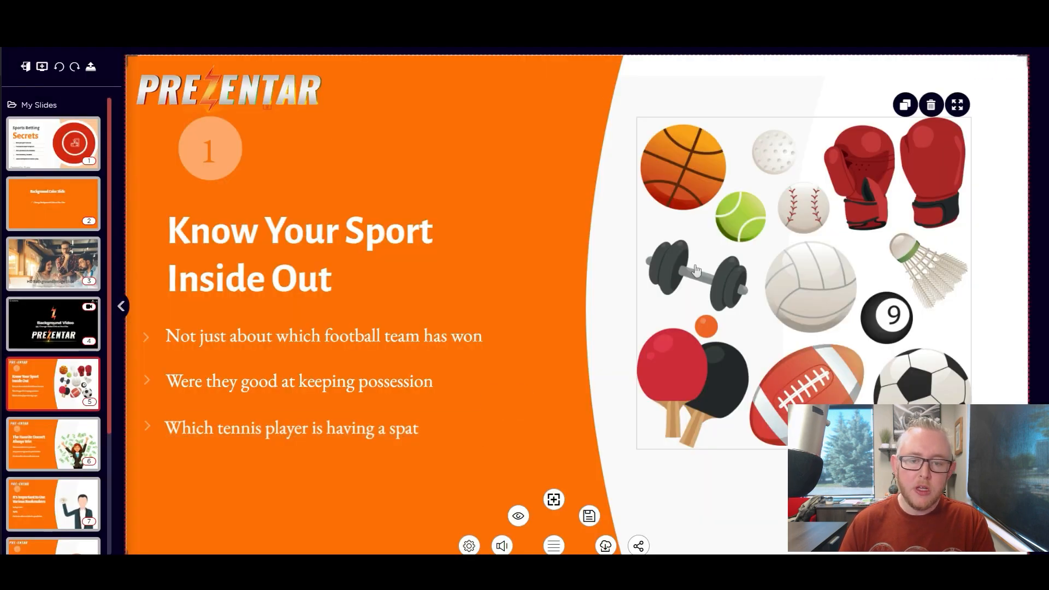
pyautogui.click(400, 262)
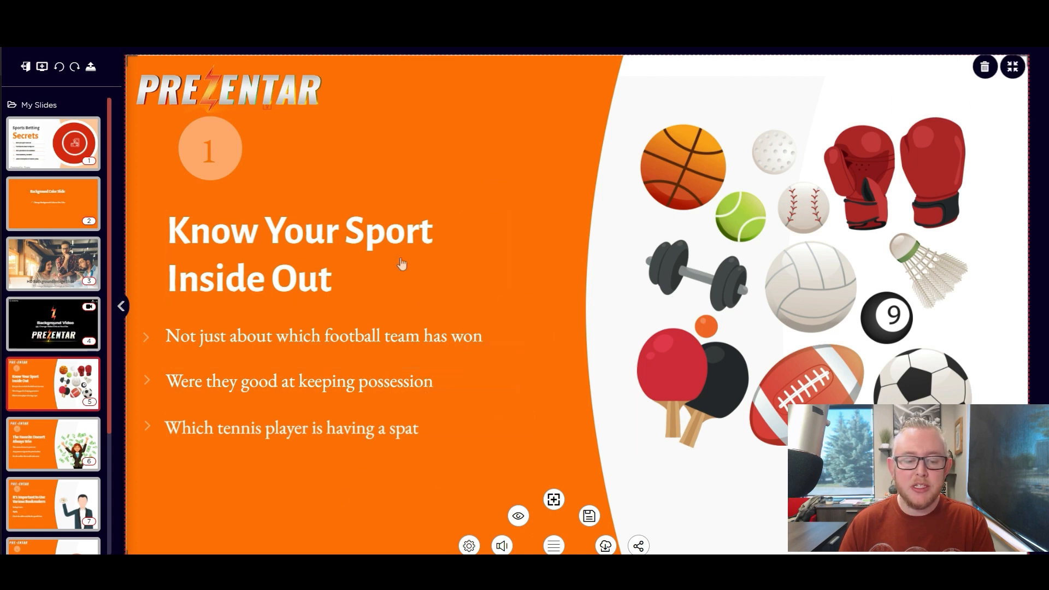
pyautogui.moveTo(334, 225)
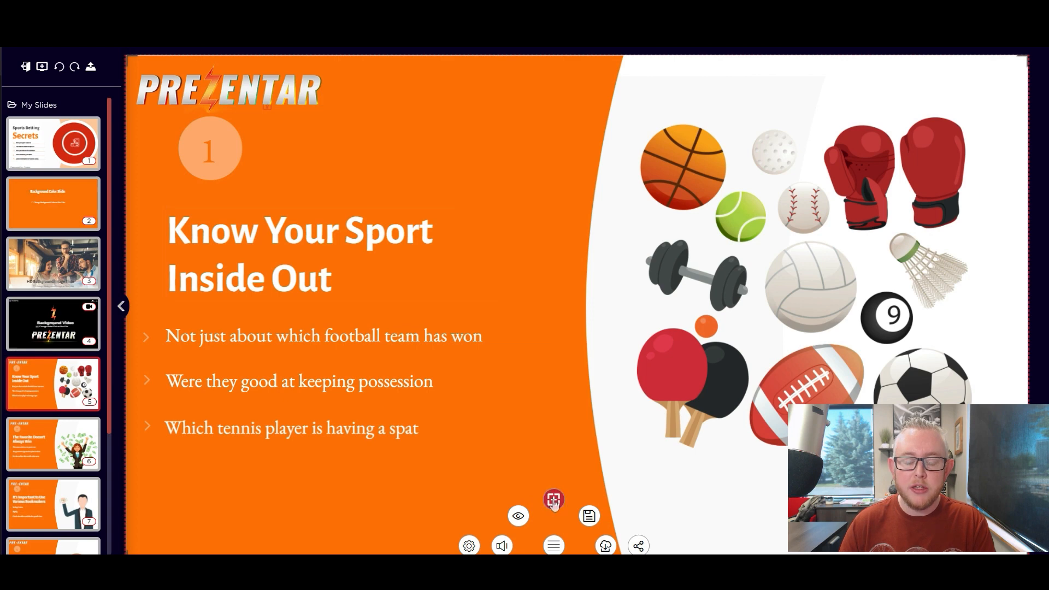
pyautogui.click(553, 498)
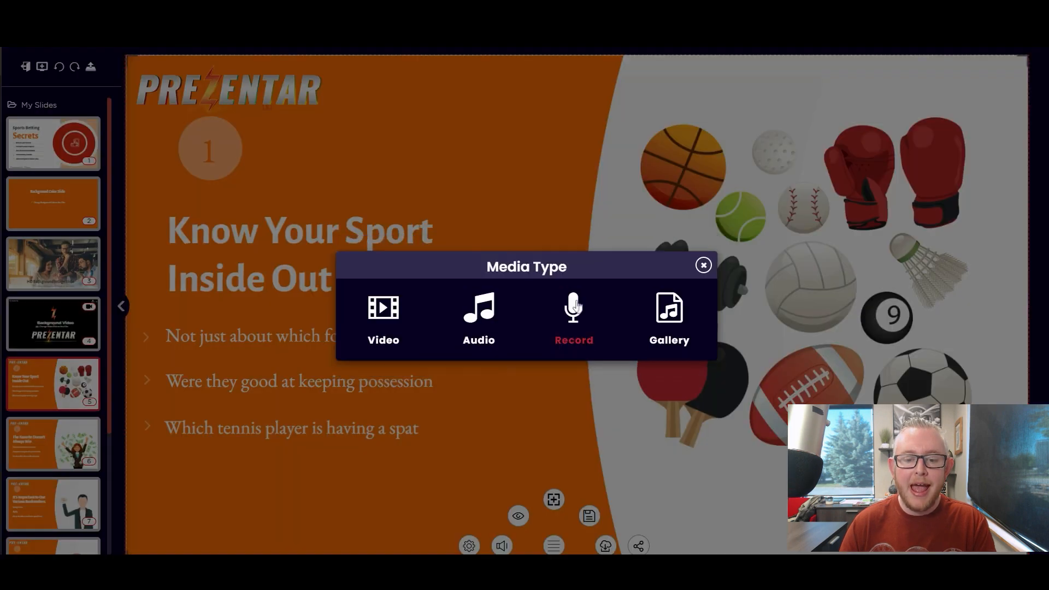
pyautogui.click(573, 318)
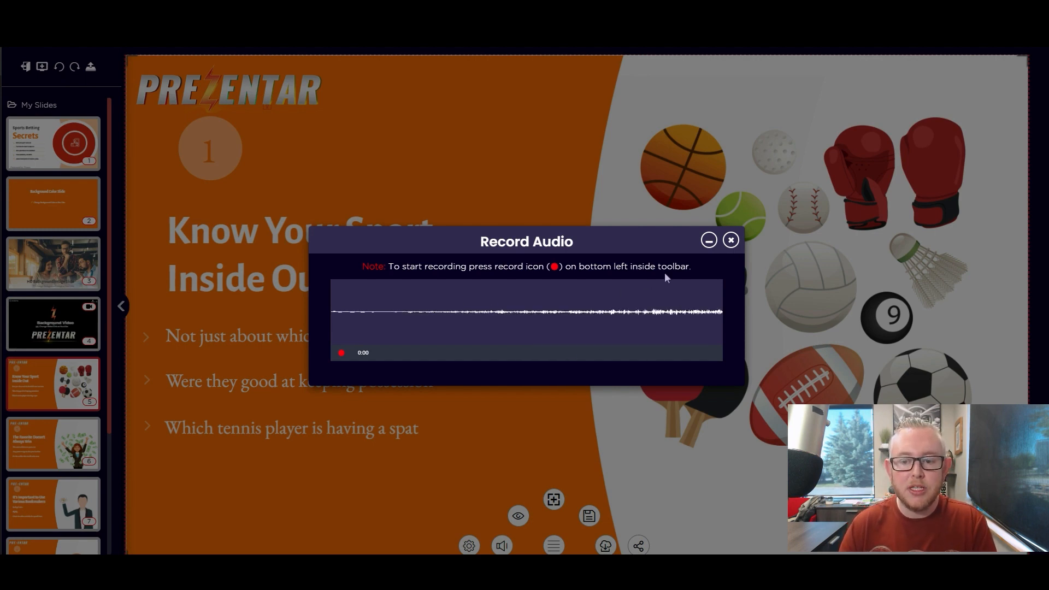
pyautogui.moveTo(602, 249)
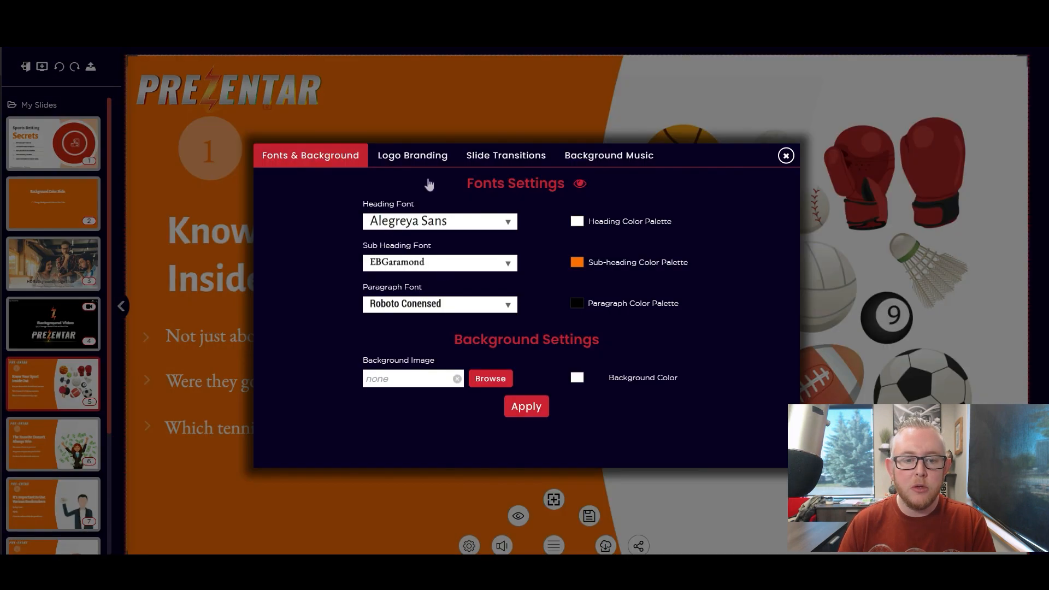
# Check the Background Music and Logo Branding tabs, turn off the player logo, and close settings.
pyautogui.click(607, 155)
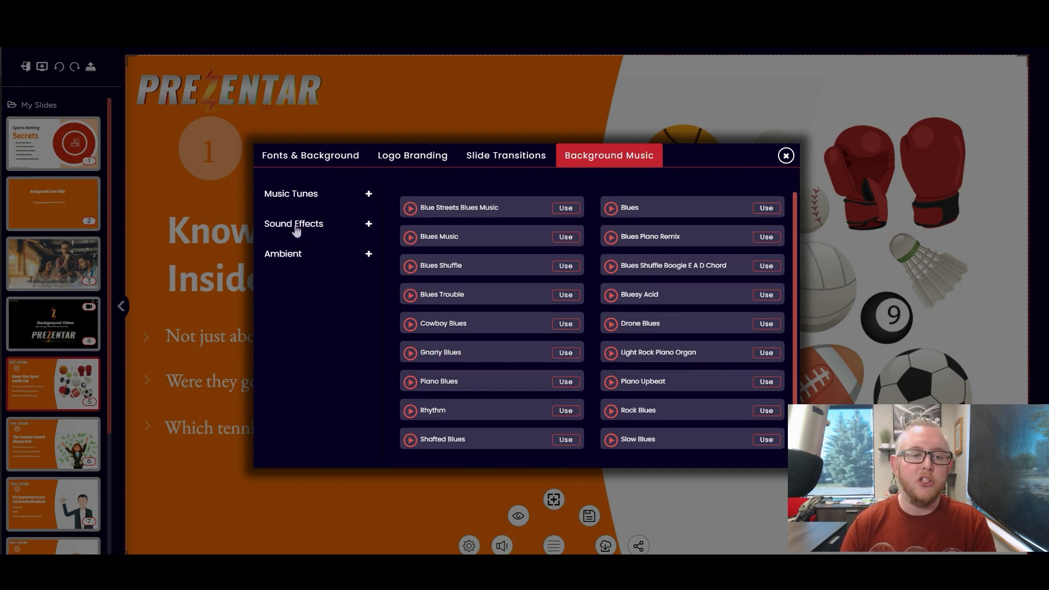
pyautogui.click(412, 155)
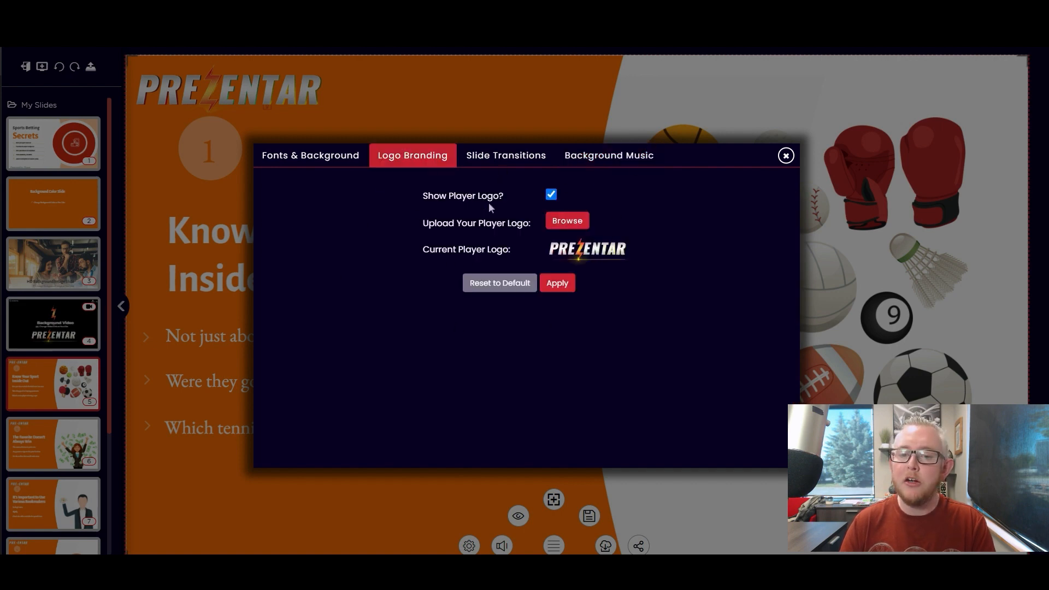
pyautogui.moveTo(489, 200)
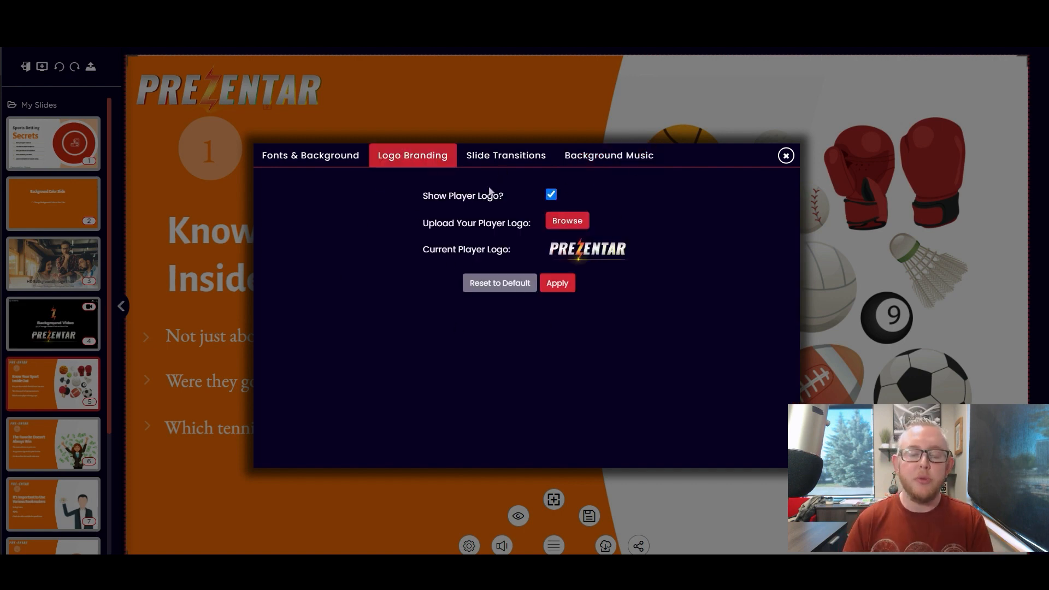
pyautogui.moveTo(528, 195)
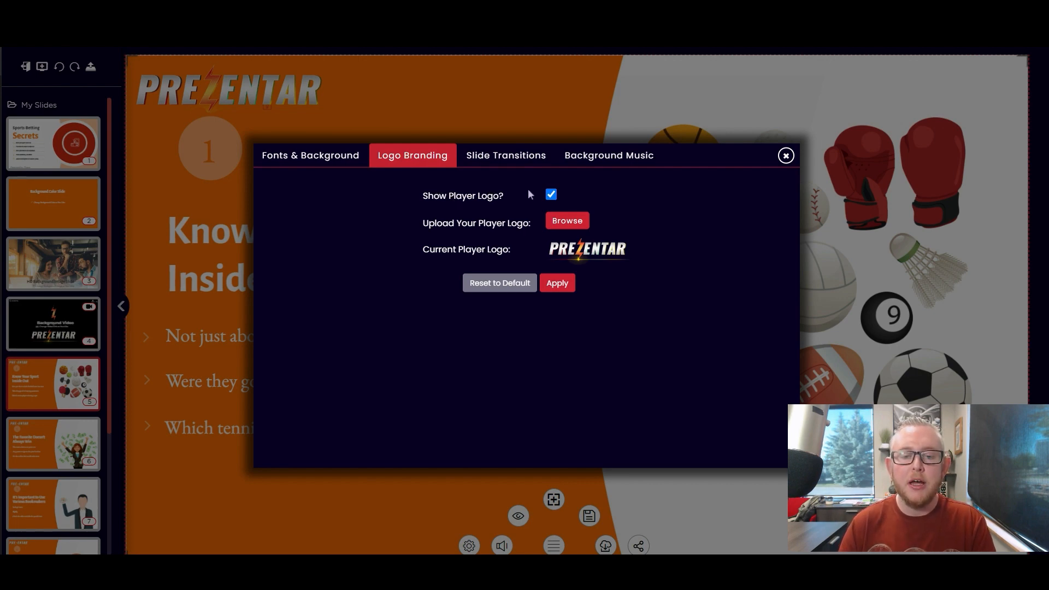
pyautogui.moveTo(579, 228)
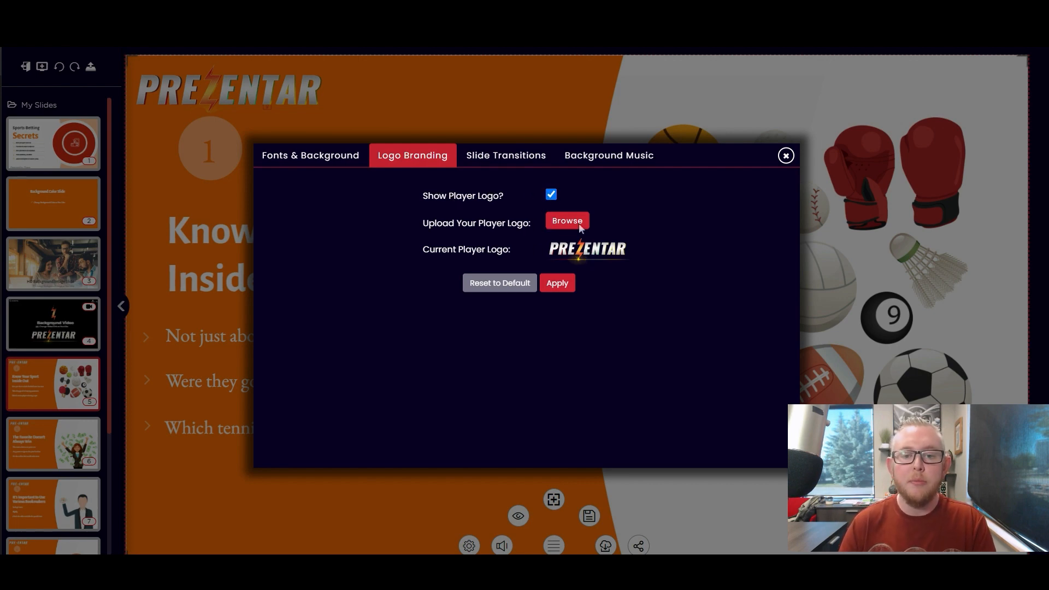
pyautogui.click(551, 195)
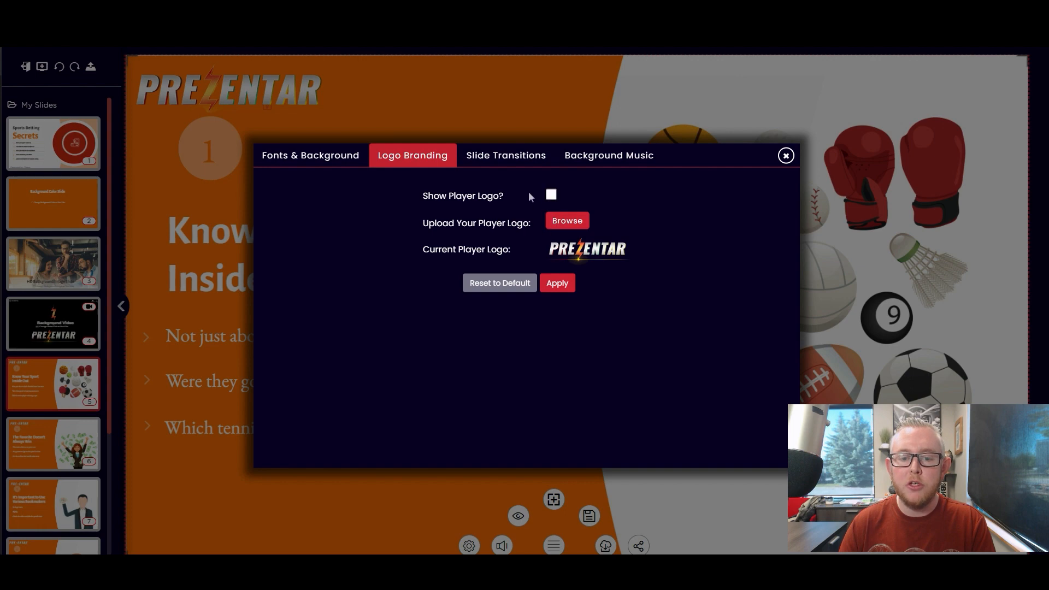
pyautogui.click(786, 155)
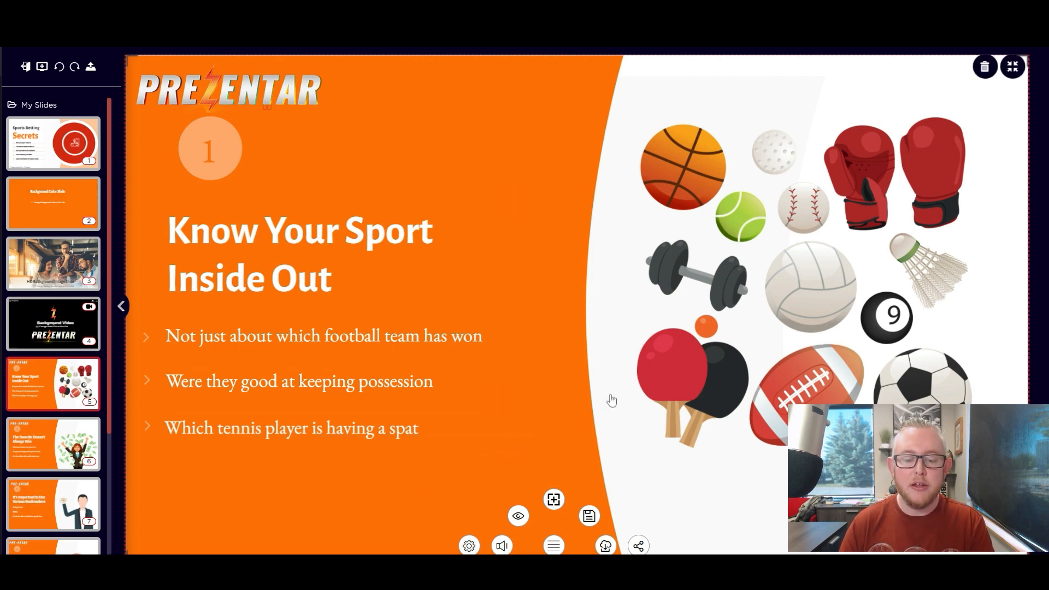
# Look over the MP4, PDF and HTML download options and request an MP4 video.
pyautogui.click(604, 546)
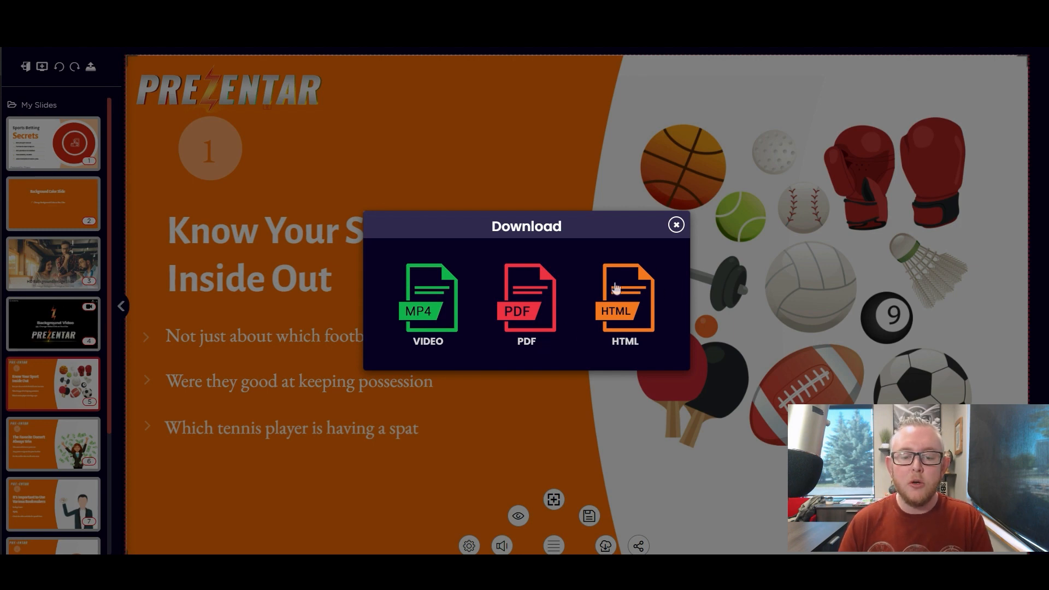
pyautogui.moveTo(626, 305)
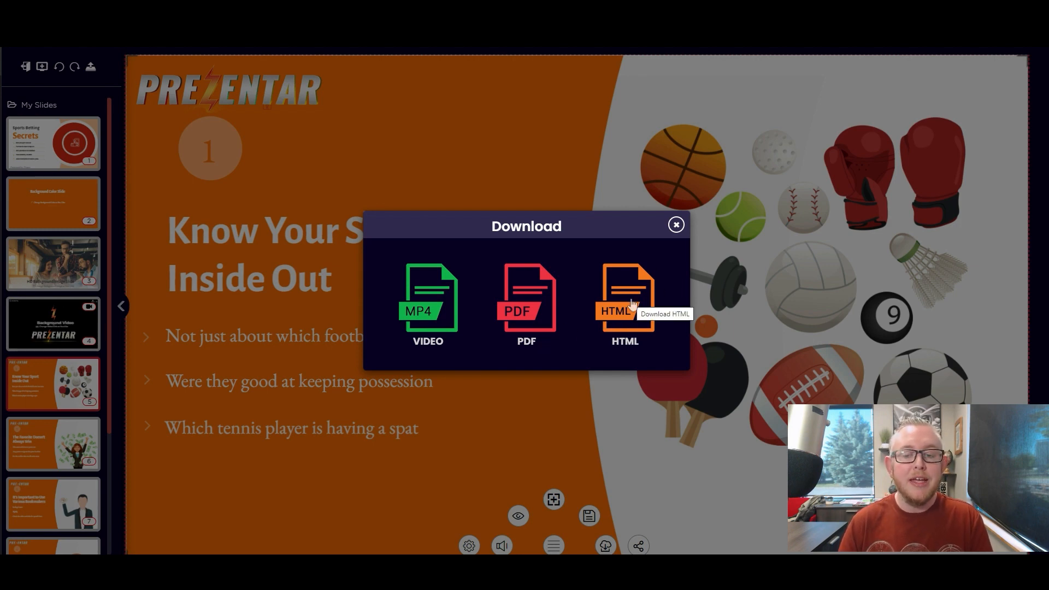
pyautogui.moveTo(671, 296)
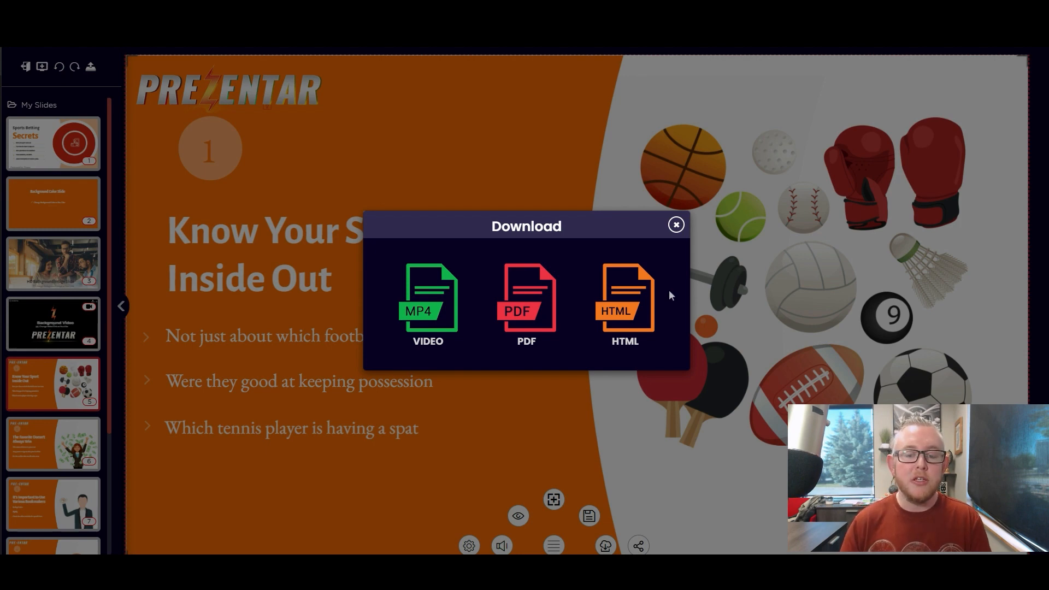
pyautogui.moveTo(428, 308)
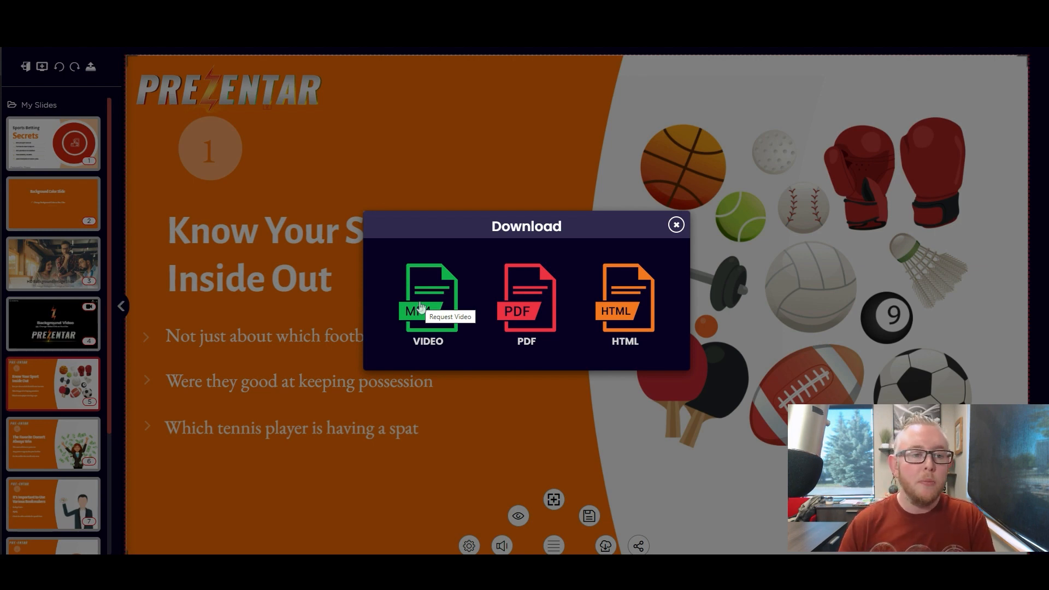
pyautogui.click(676, 224)
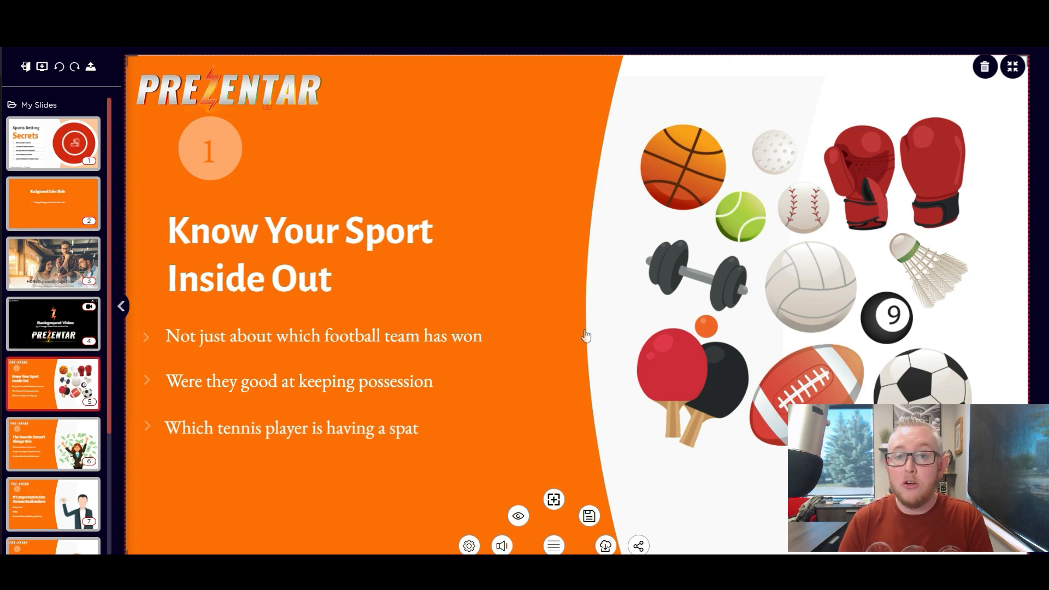
pyautogui.moveTo(511, 169)
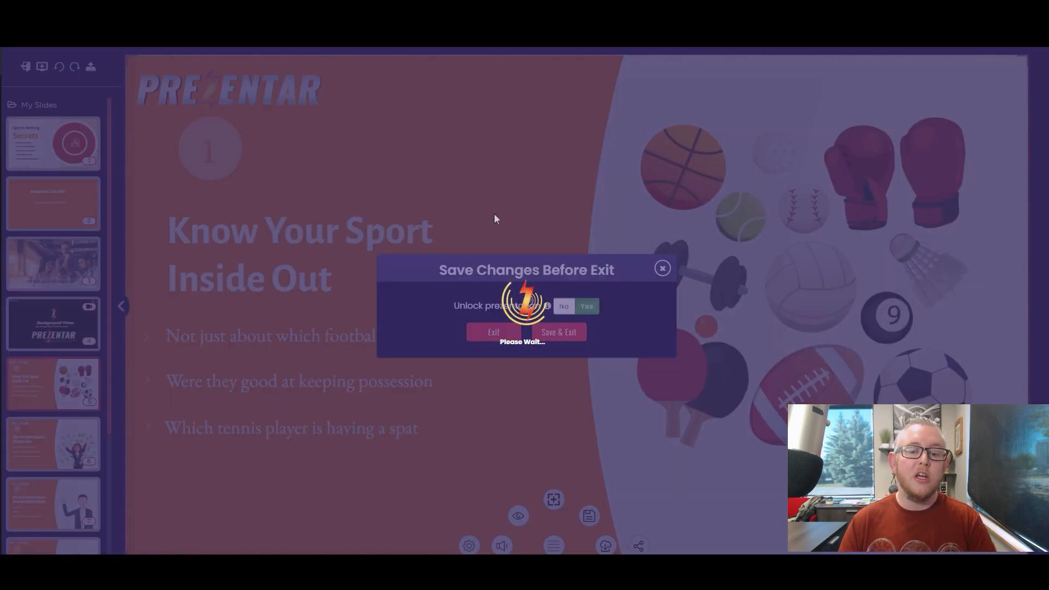
# Save and exit the presentation, then open the Heavenly Religions template preview from the gallery.
pyautogui.click(493, 331)
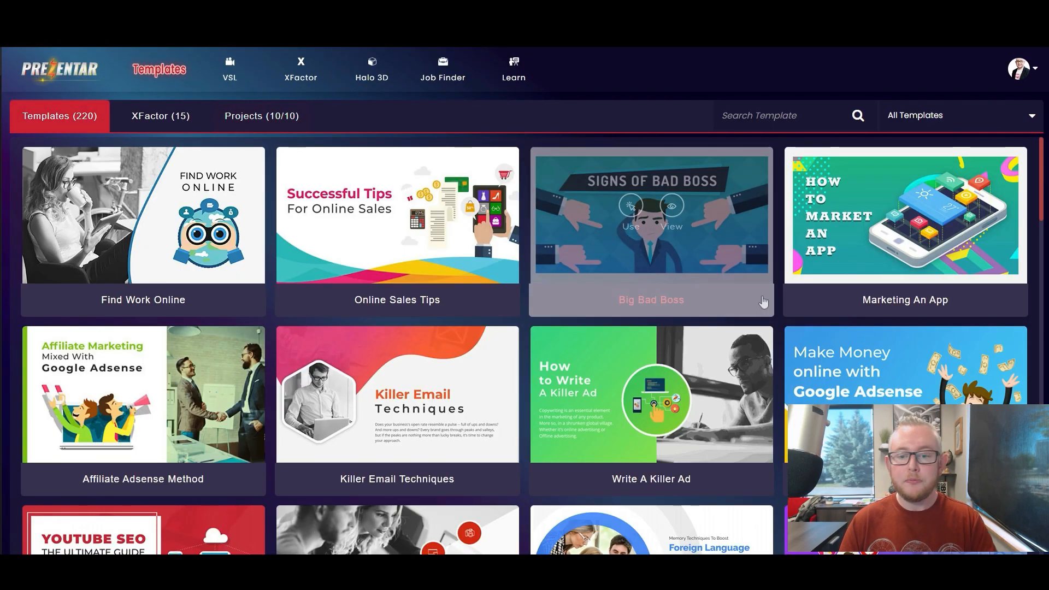
pyautogui.scroll(-3)
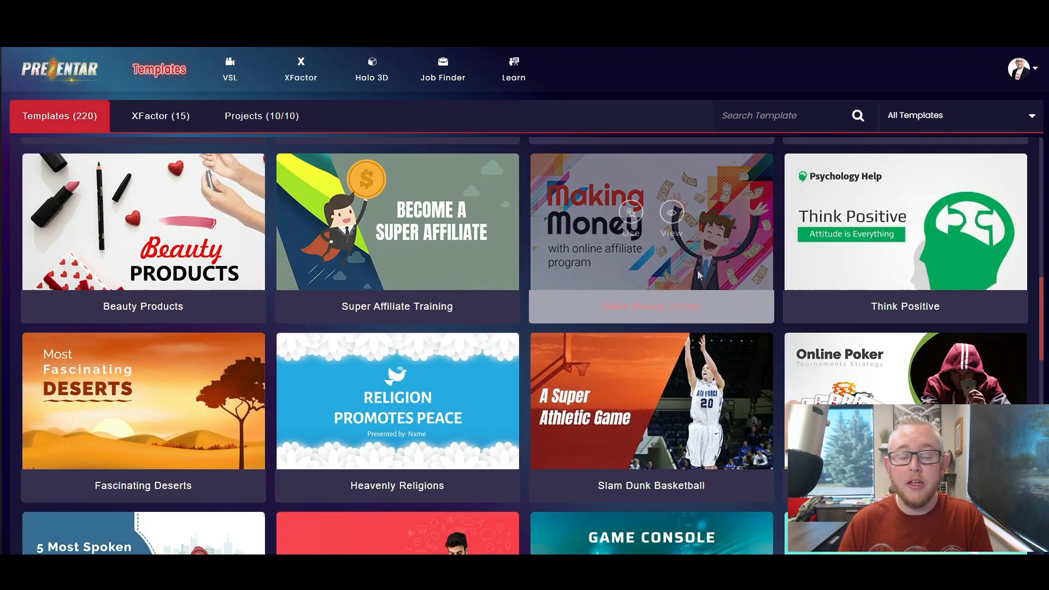
pyautogui.scroll(-3)
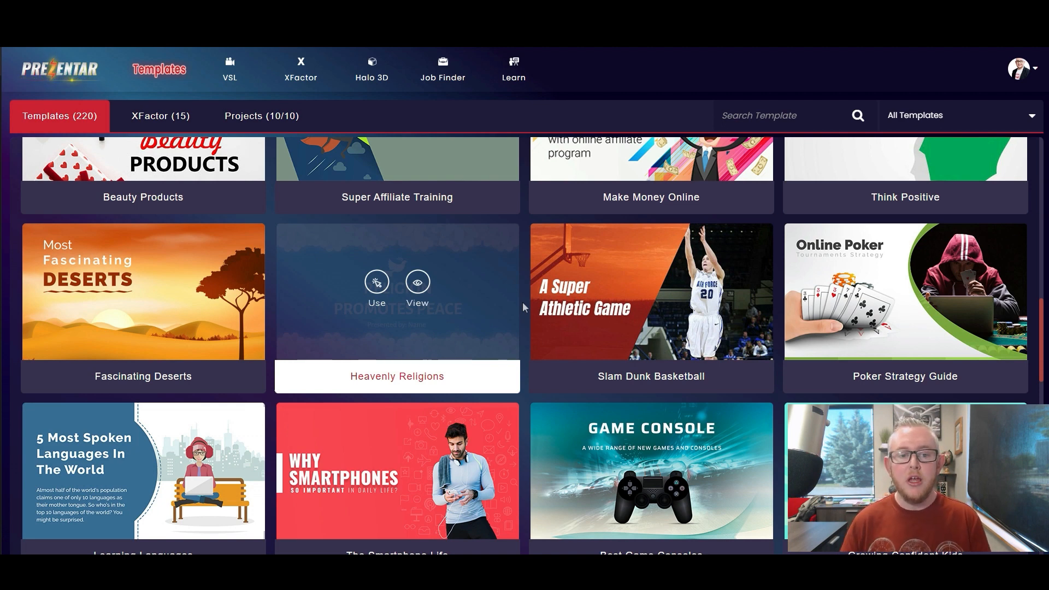
pyautogui.click(376, 281)
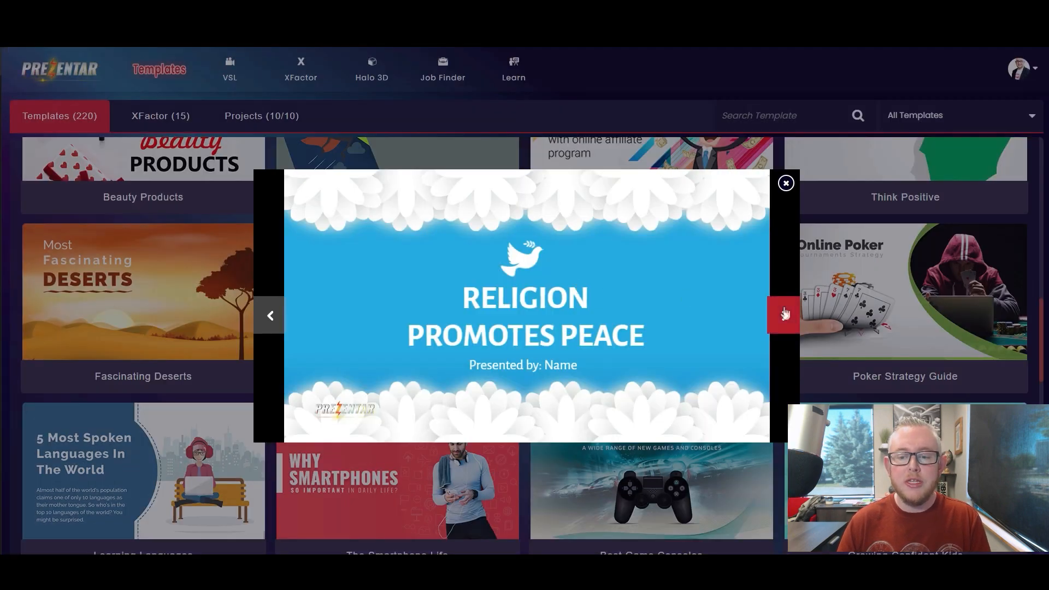
# Page to the Faith-Based Mediation and Inter-Religious Dialogue slides, then close the preview.
pyautogui.click(783, 316)
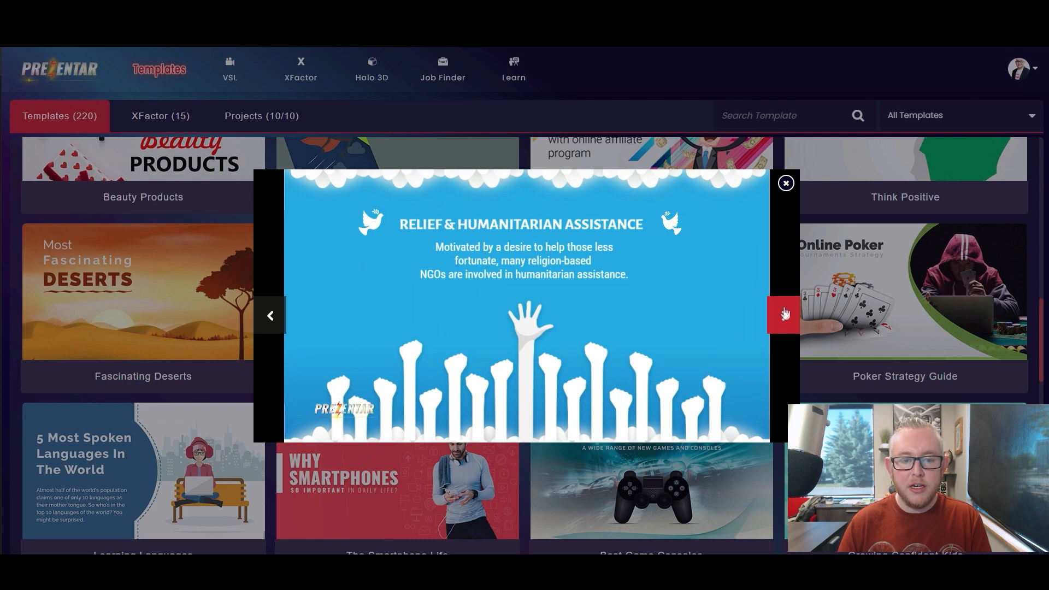
pyautogui.click(784, 315)
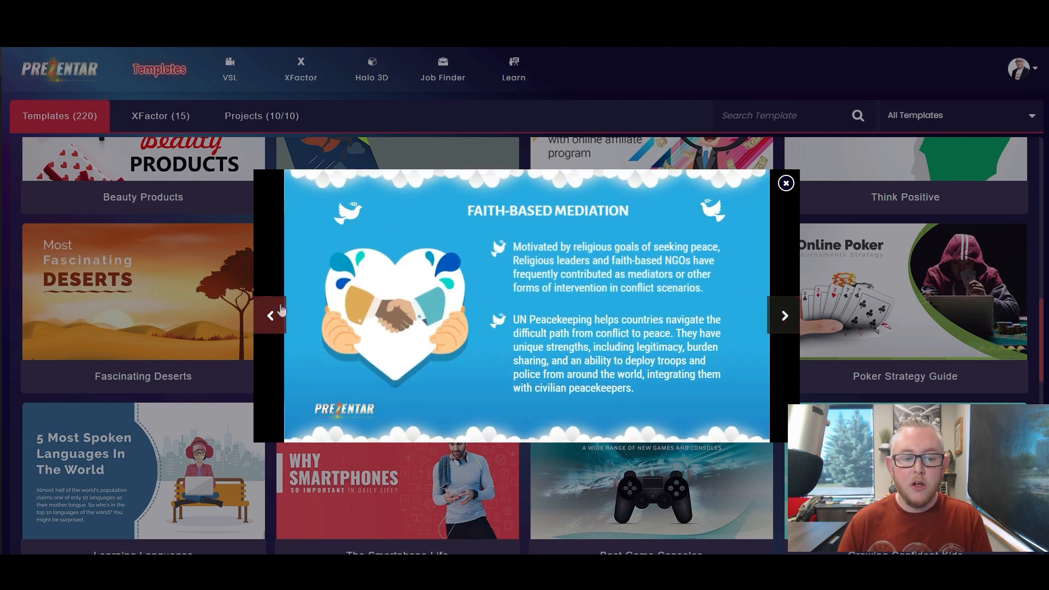
pyautogui.click(784, 316)
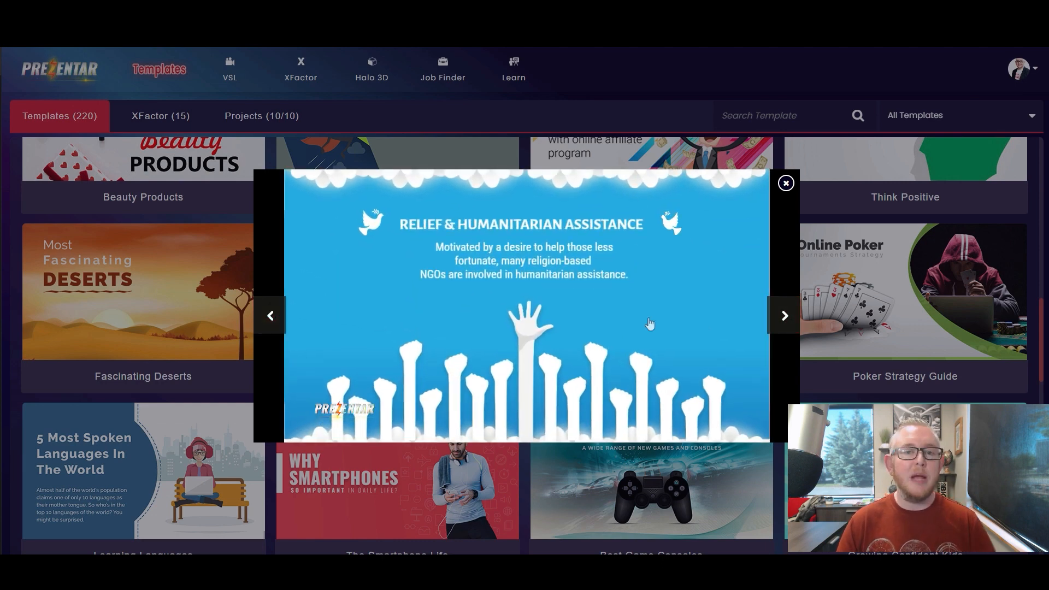
pyautogui.click(784, 315)
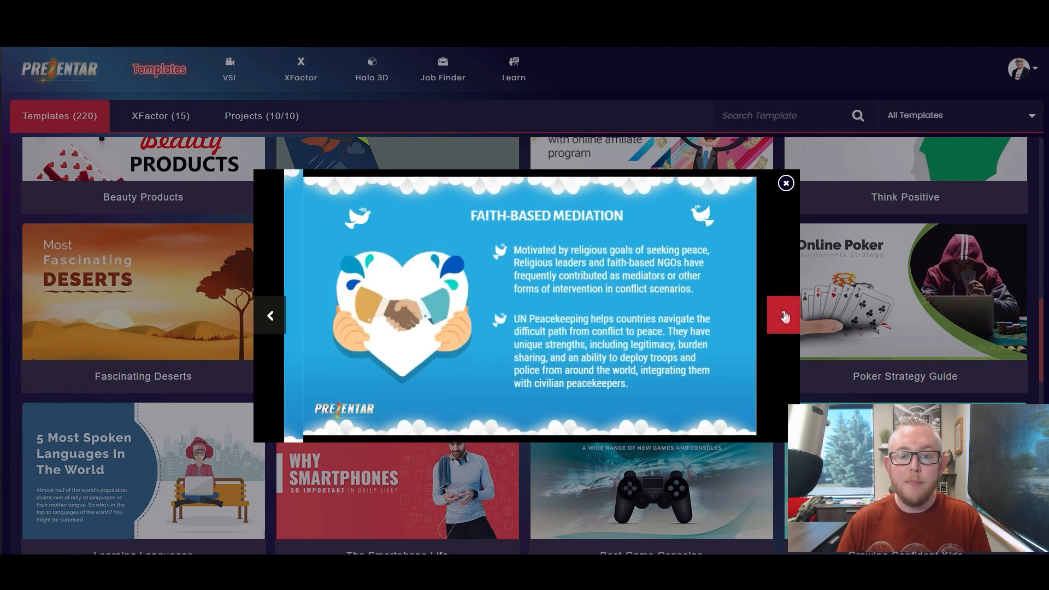
pyautogui.click(783, 316)
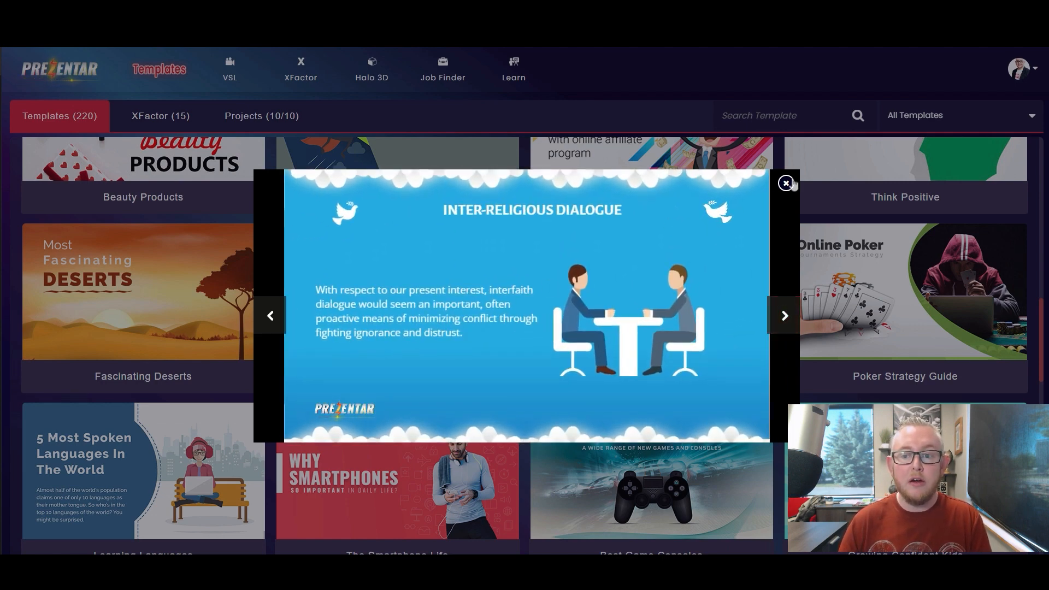
pyautogui.click(786, 182)
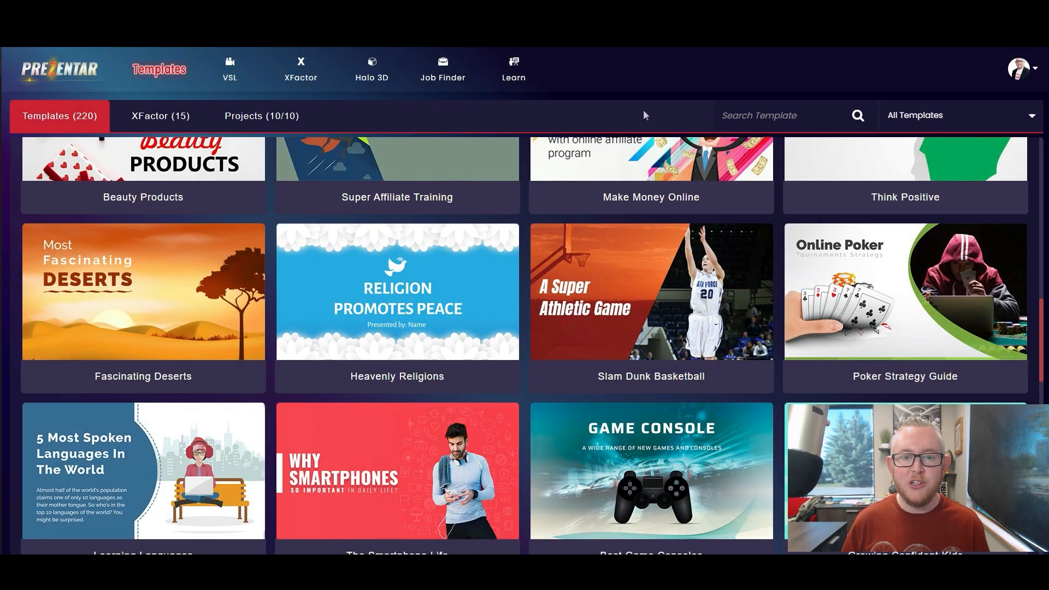
pyautogui.moveTo(397, 293)
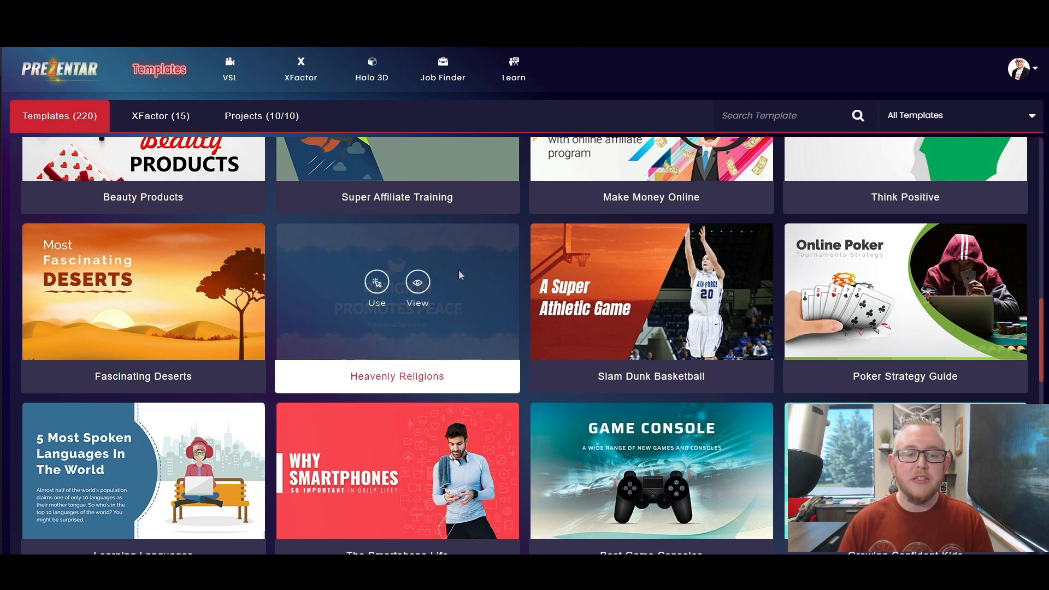
pyautogui.moveTo(504, 123)
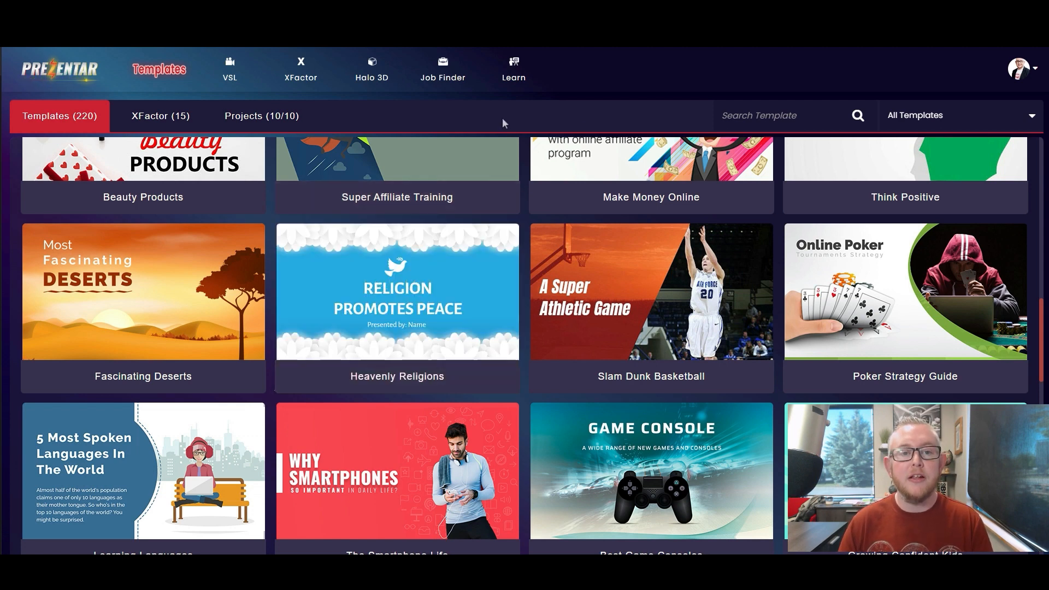